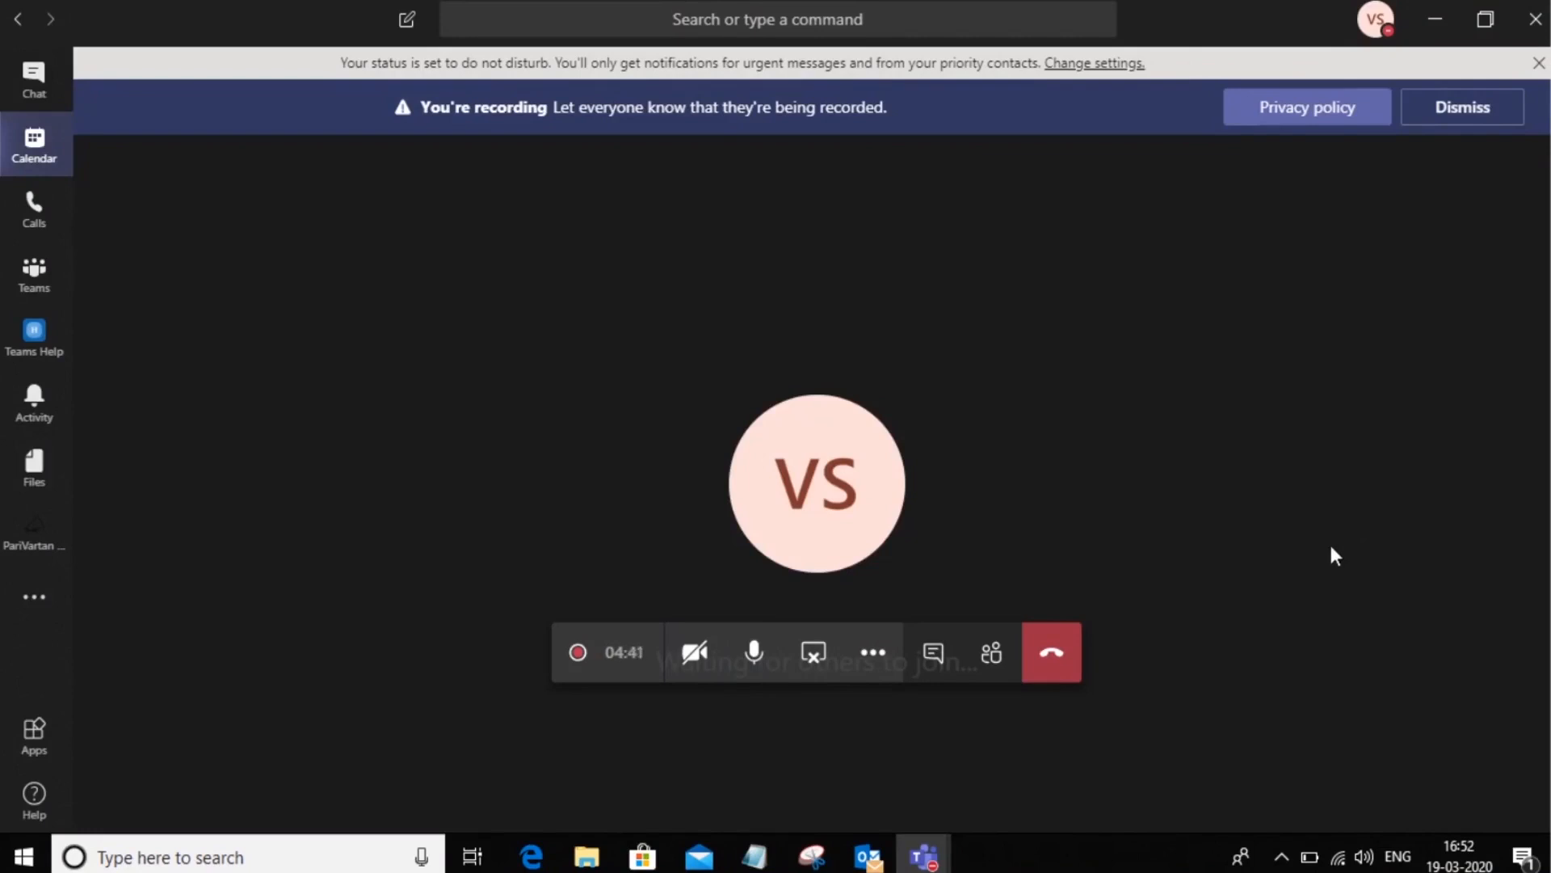
mouse_move(1009, 488)
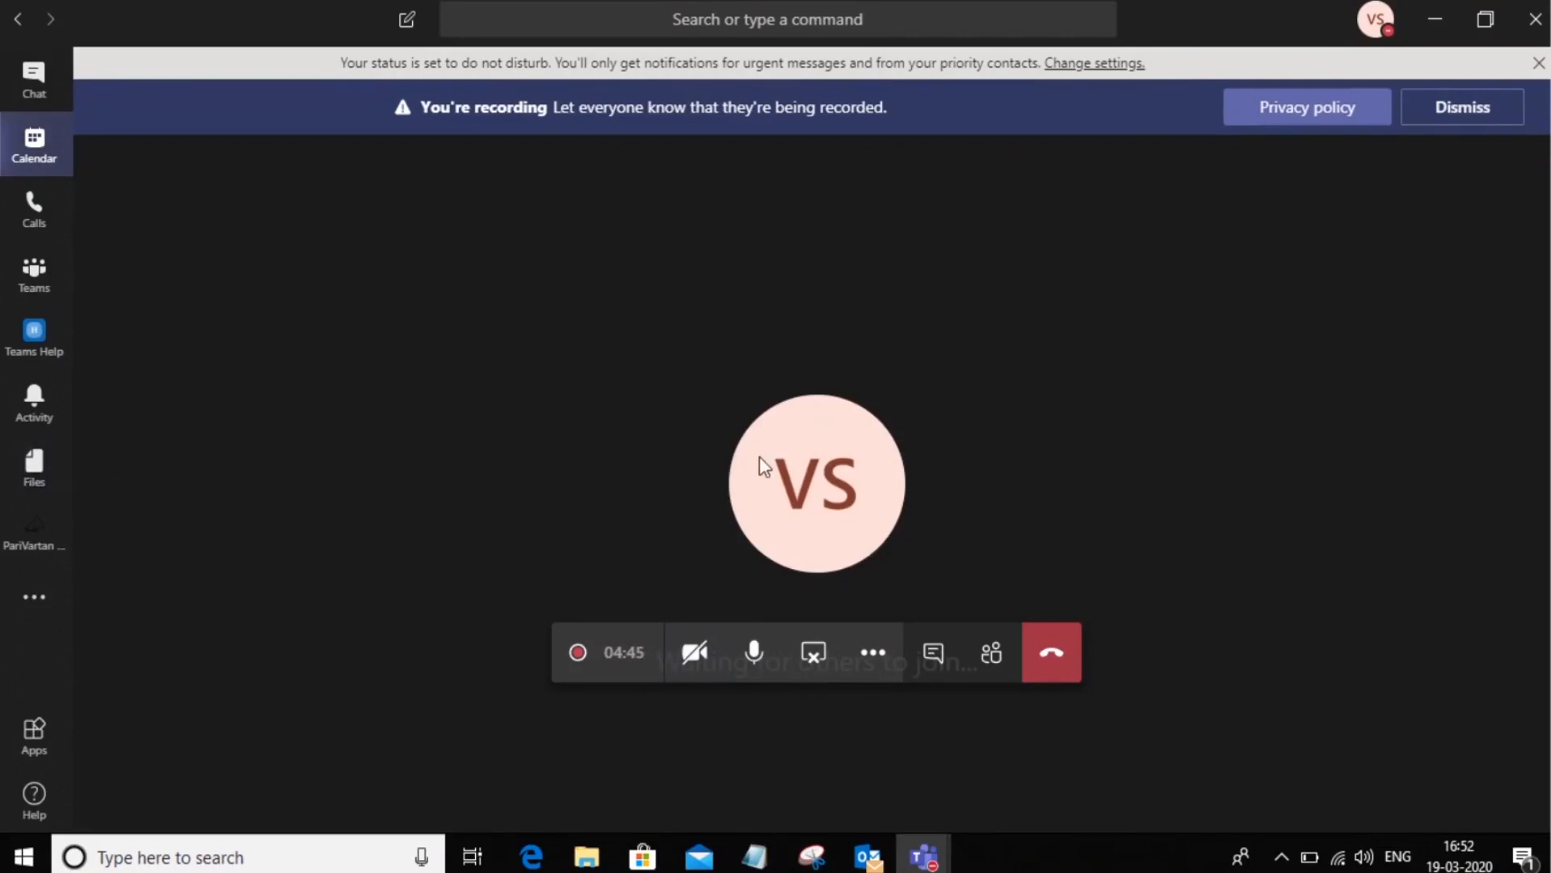
mouse_move(1169, 402)
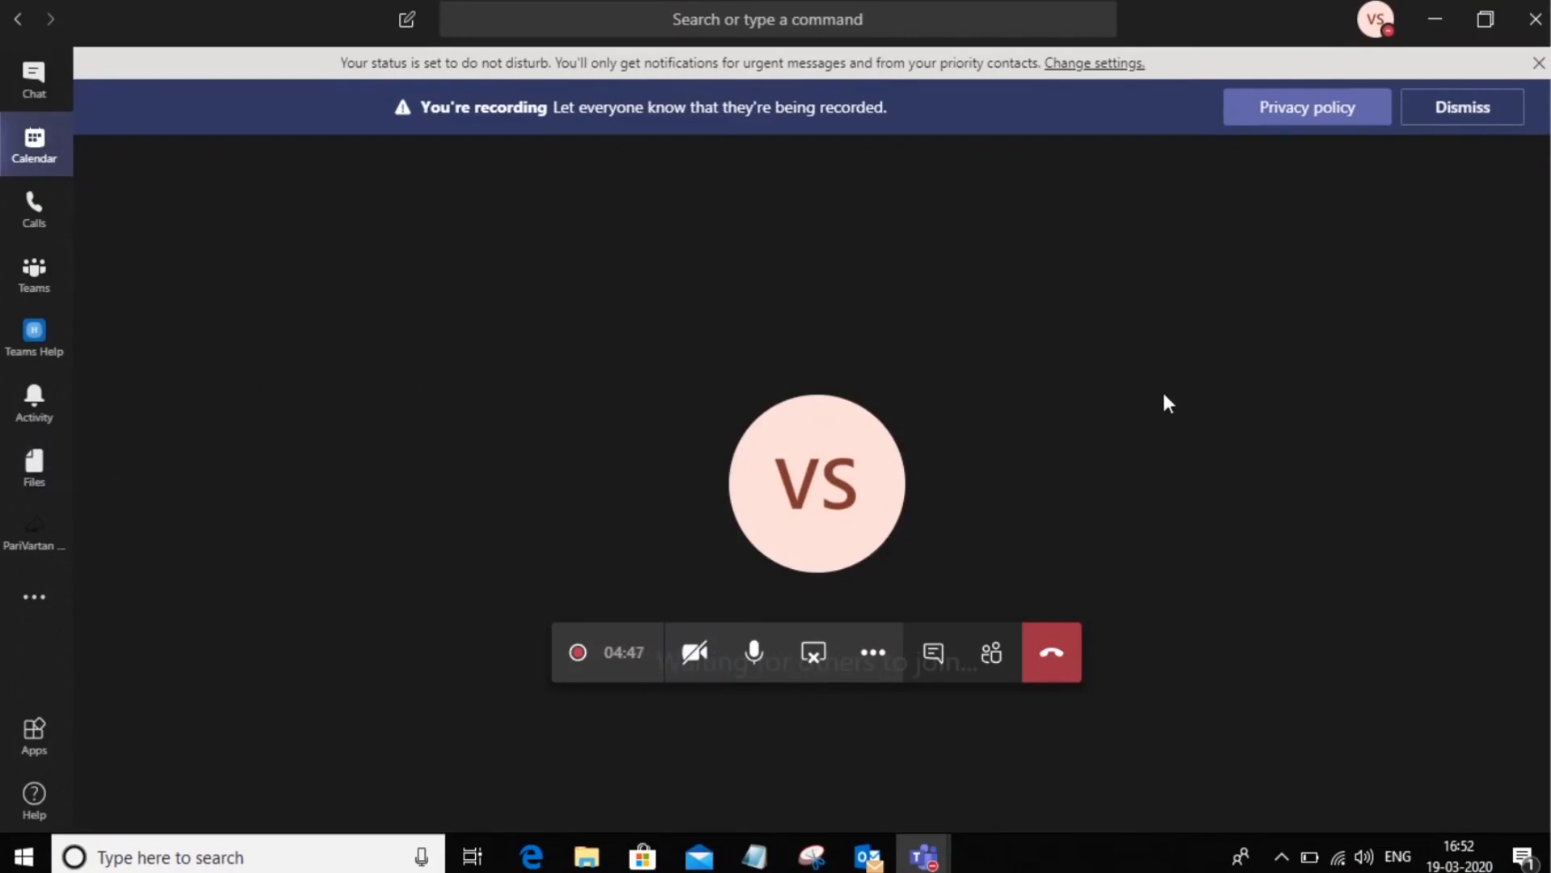
mouse_move(968, 594)
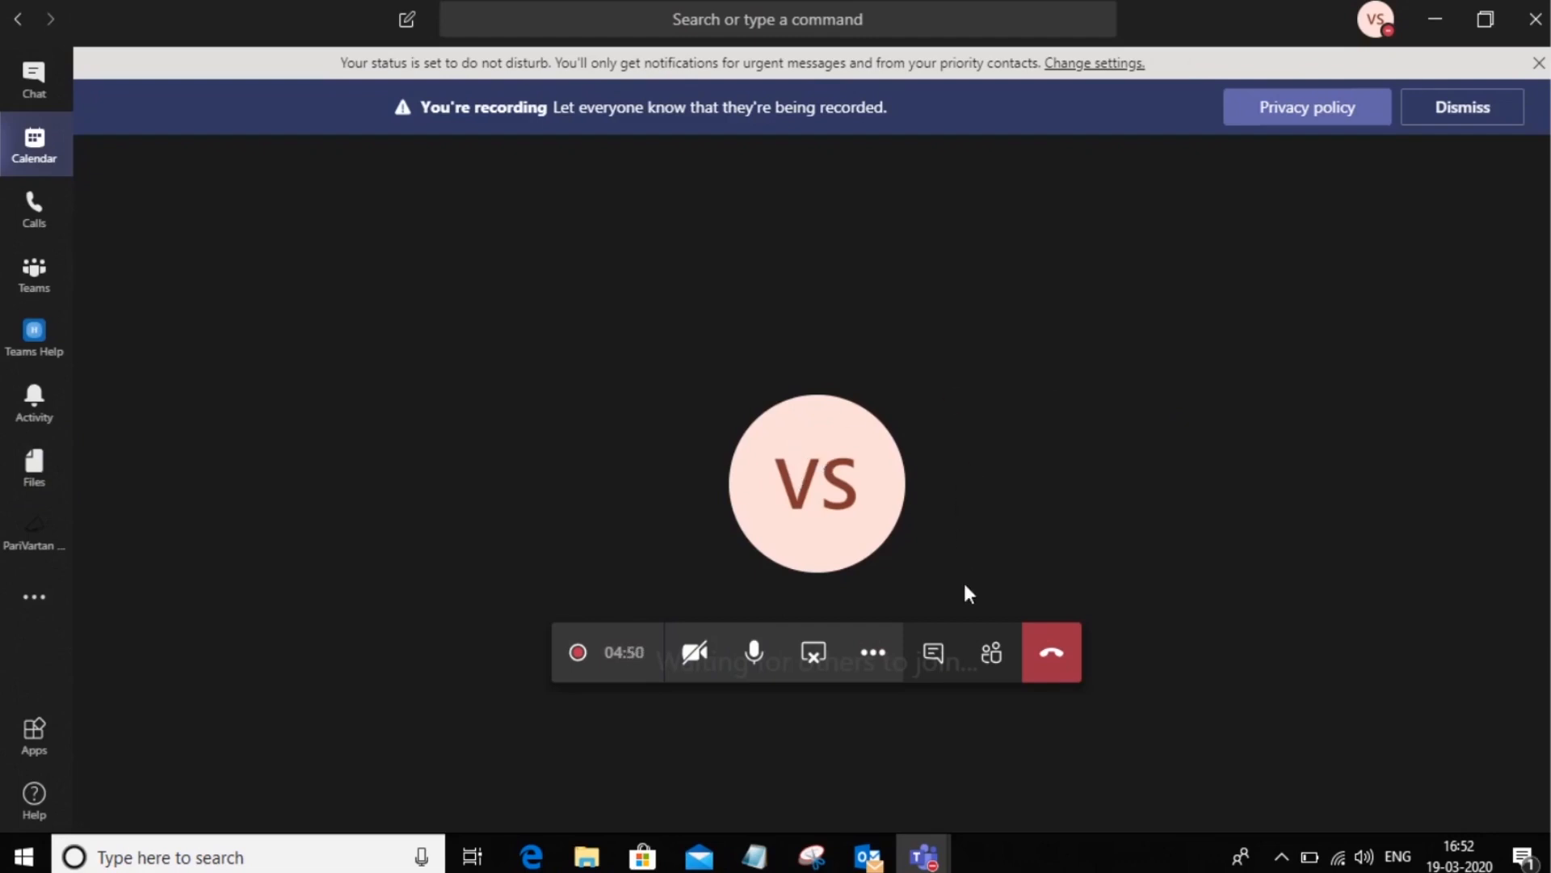
mouse_move(991, 652)
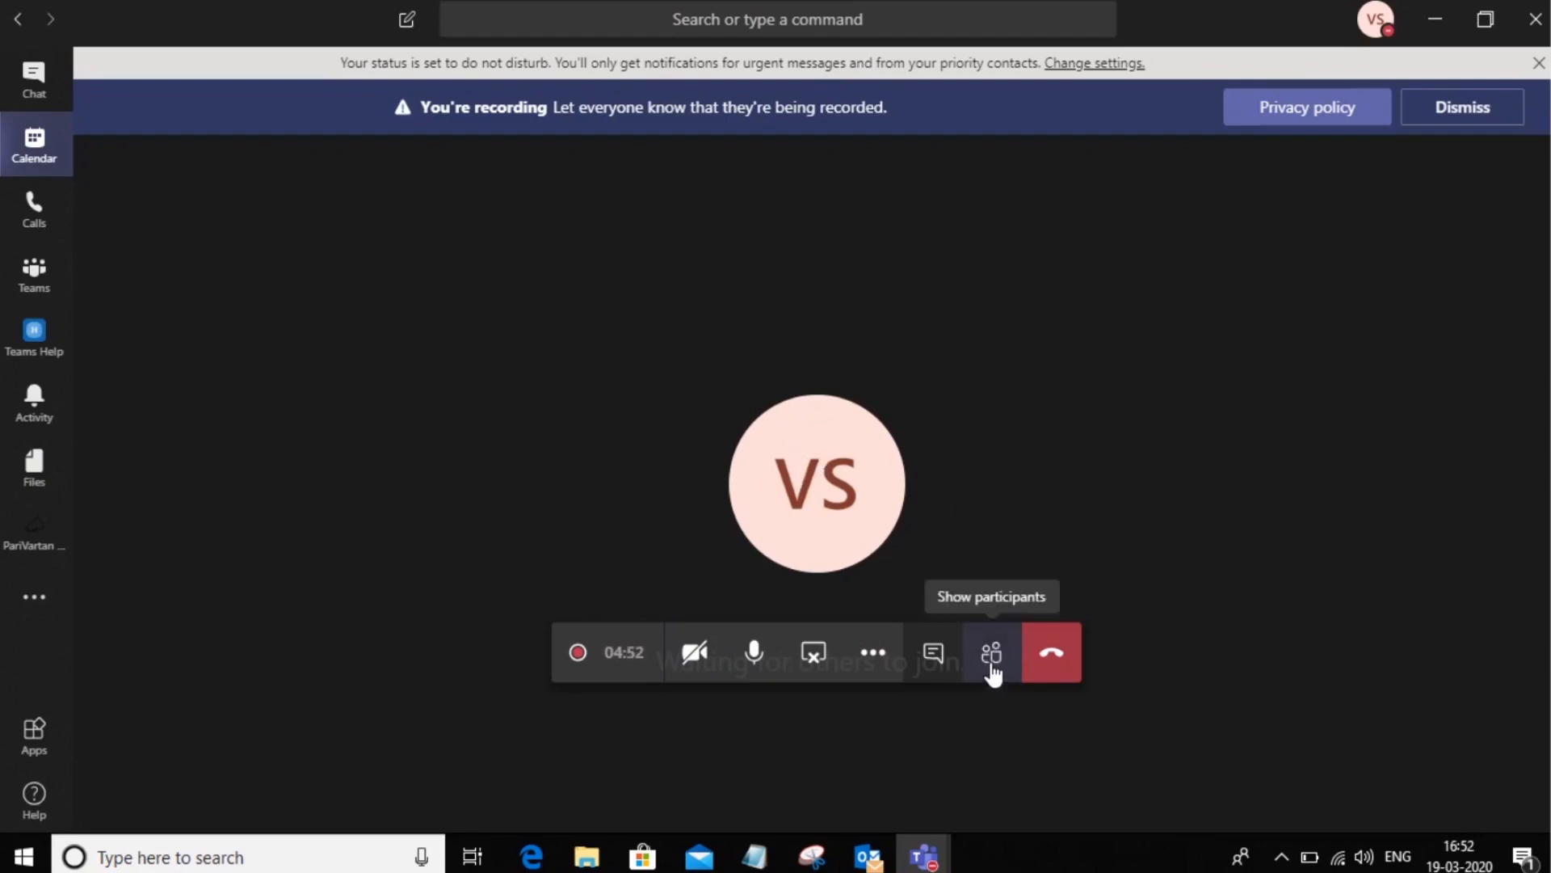
- Open the participants pane and type 'hitesh' in Invite someone, leaving the field cleared
left_click(991, 653)
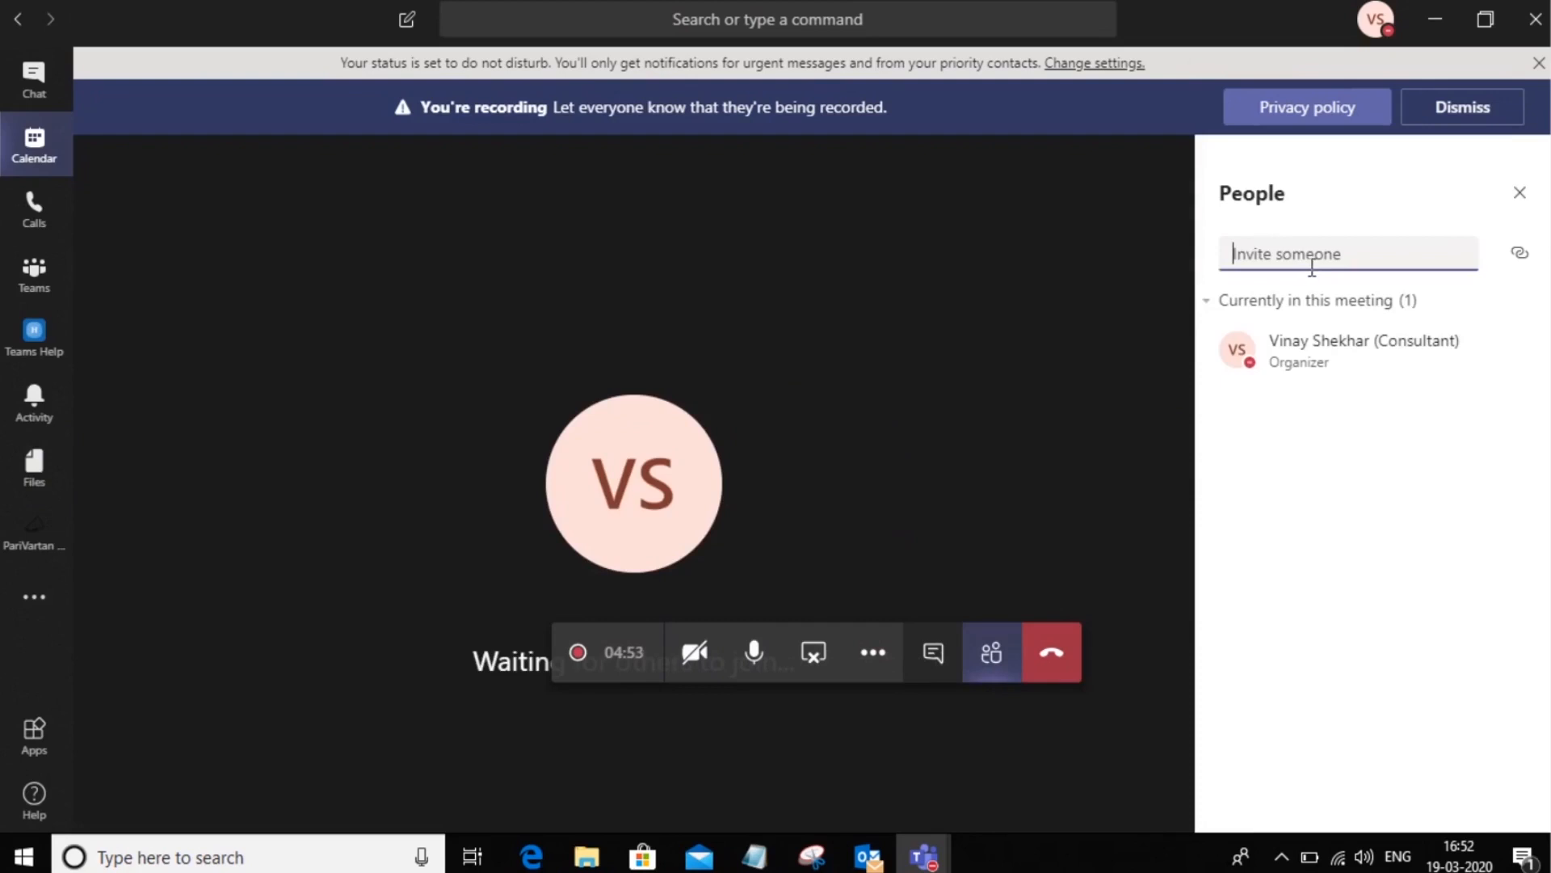
type("h")
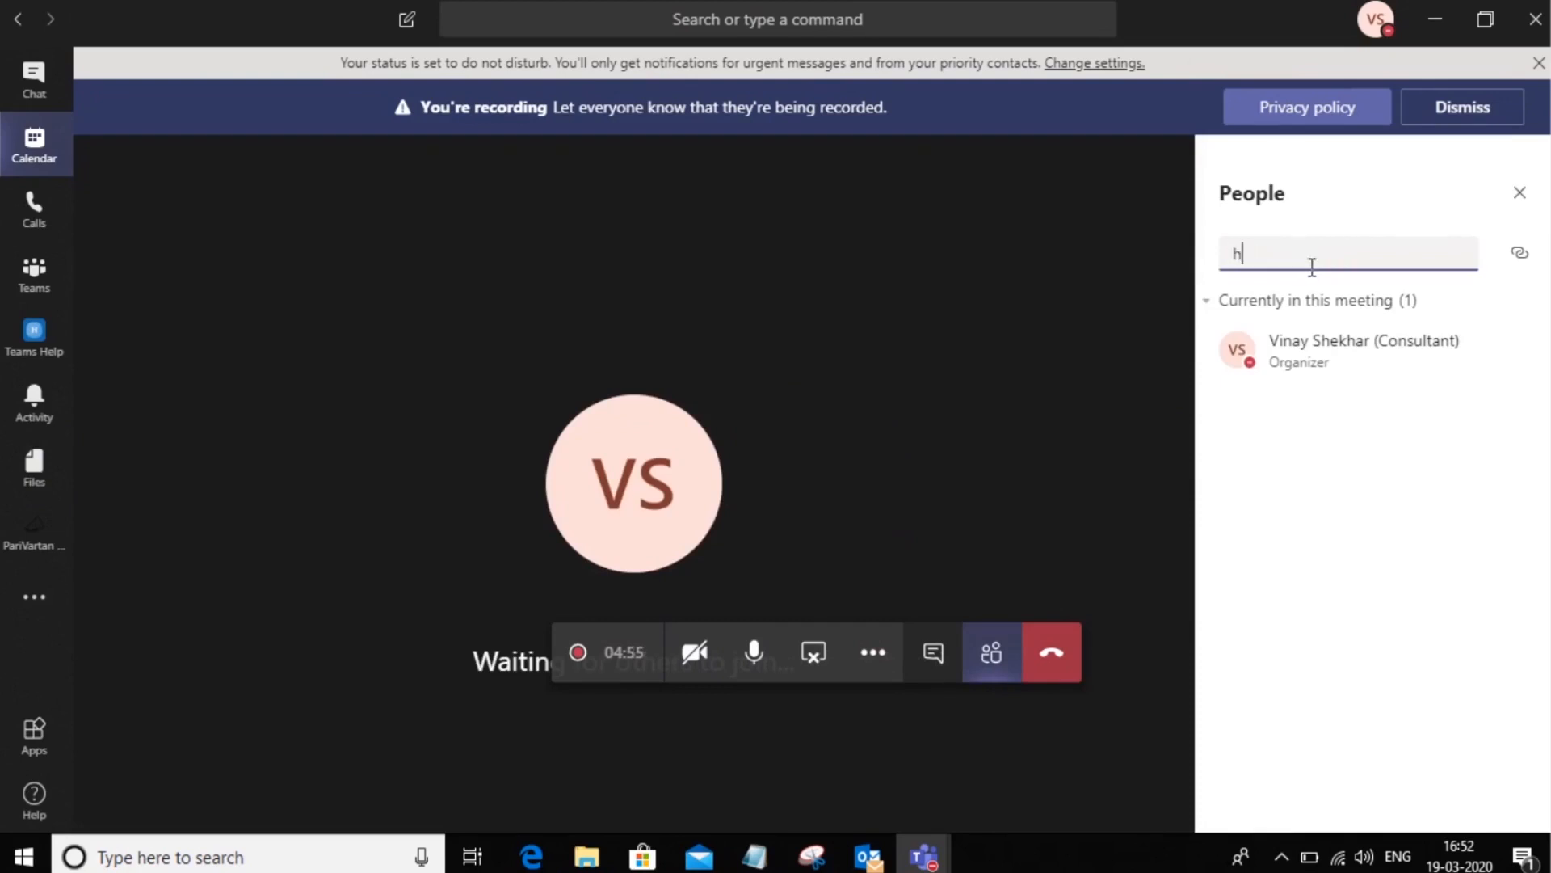
type("itesh")
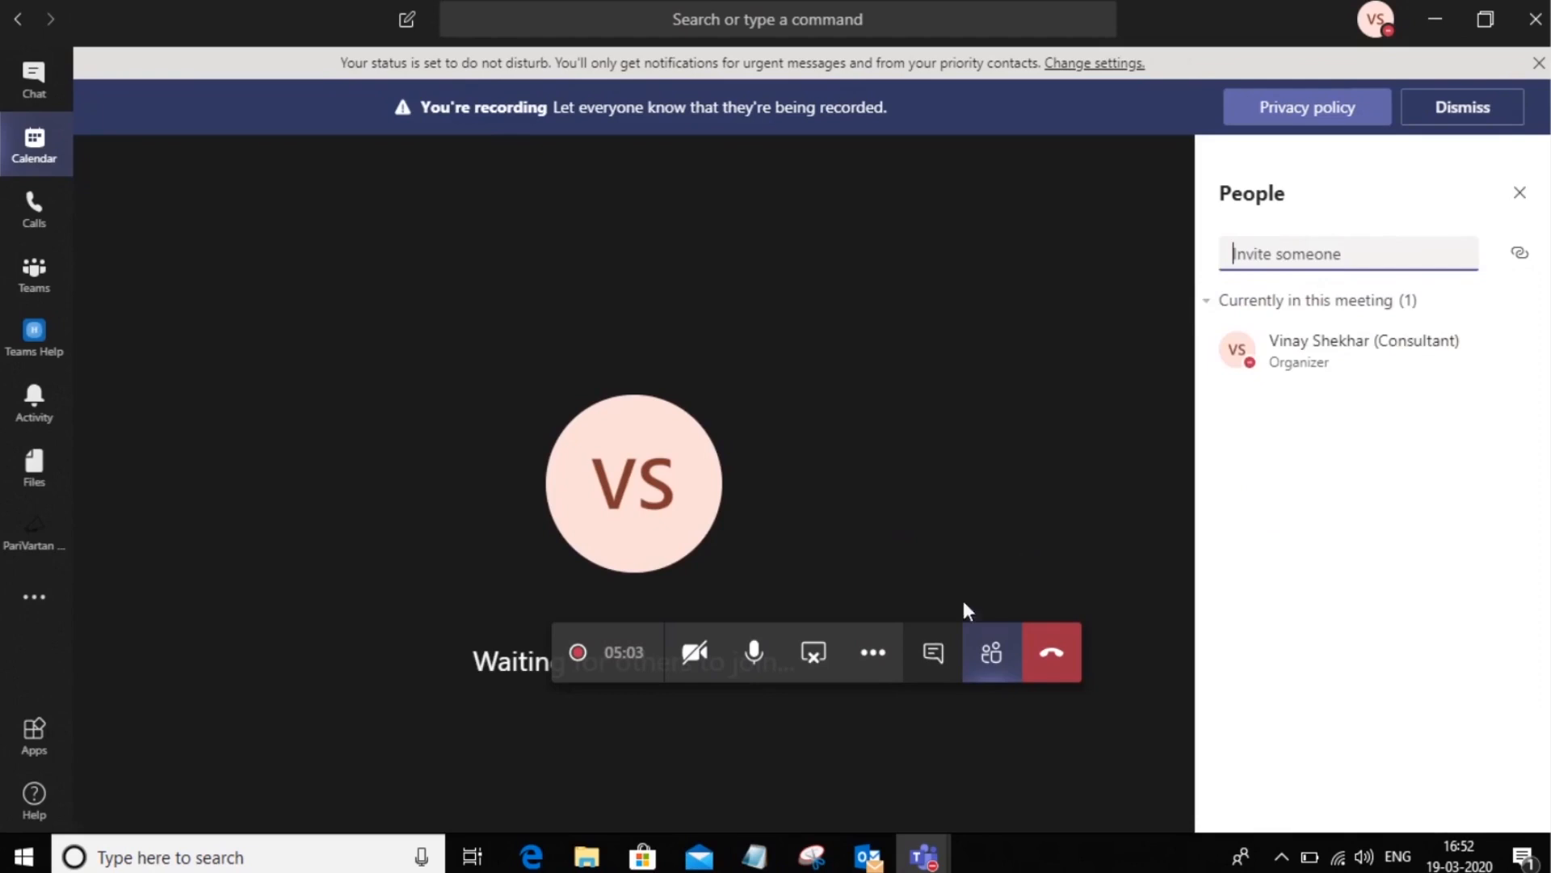
- Open the meeting chat and send the message 'Hi'
left_click(932, 652)
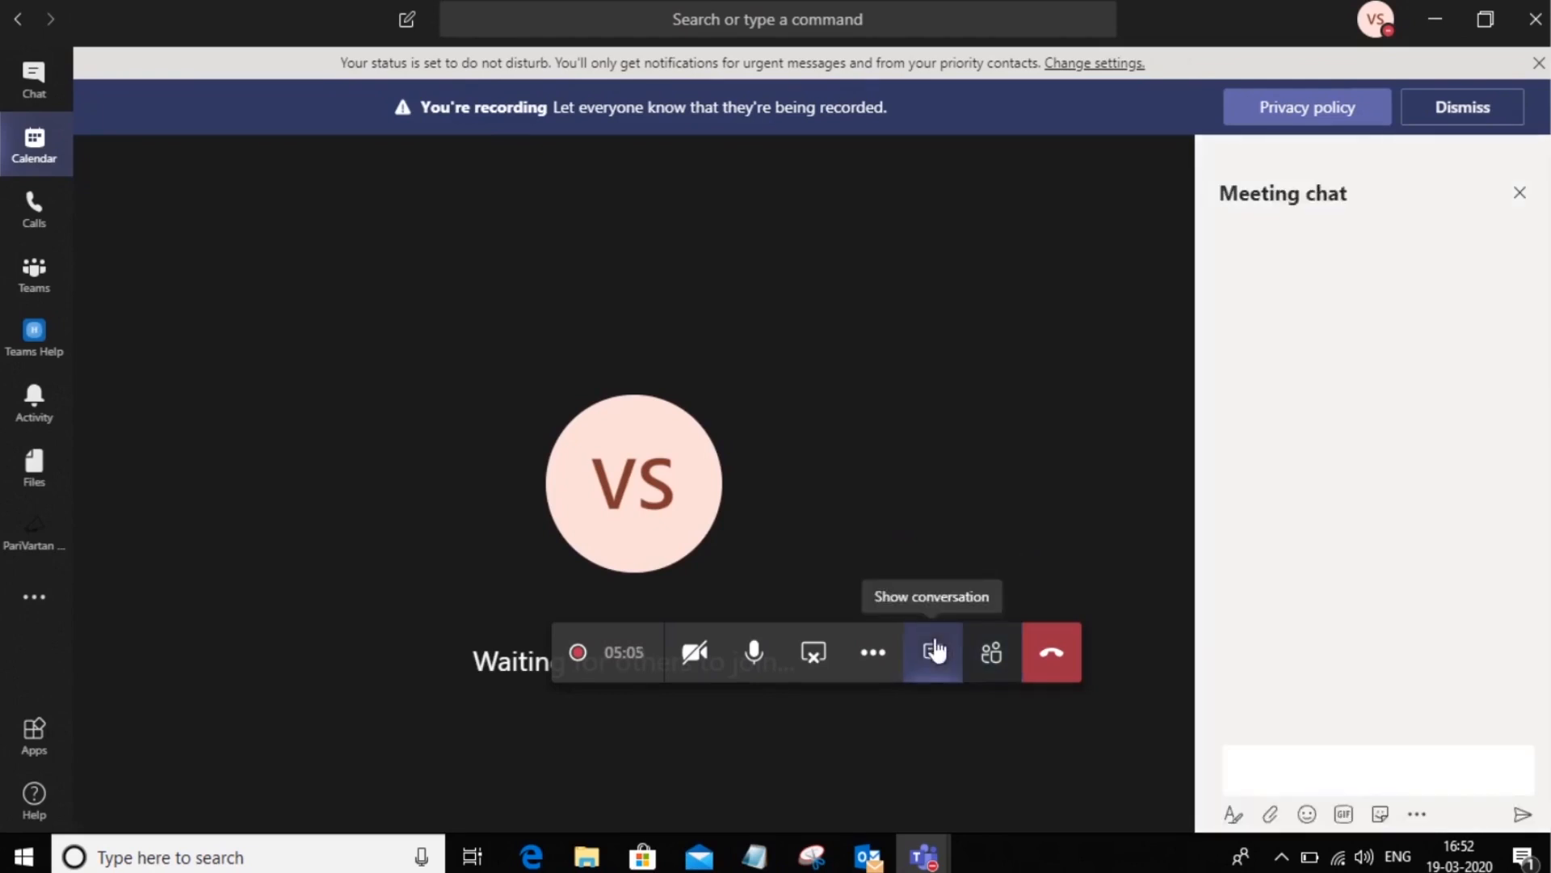
left_click(930, 651)
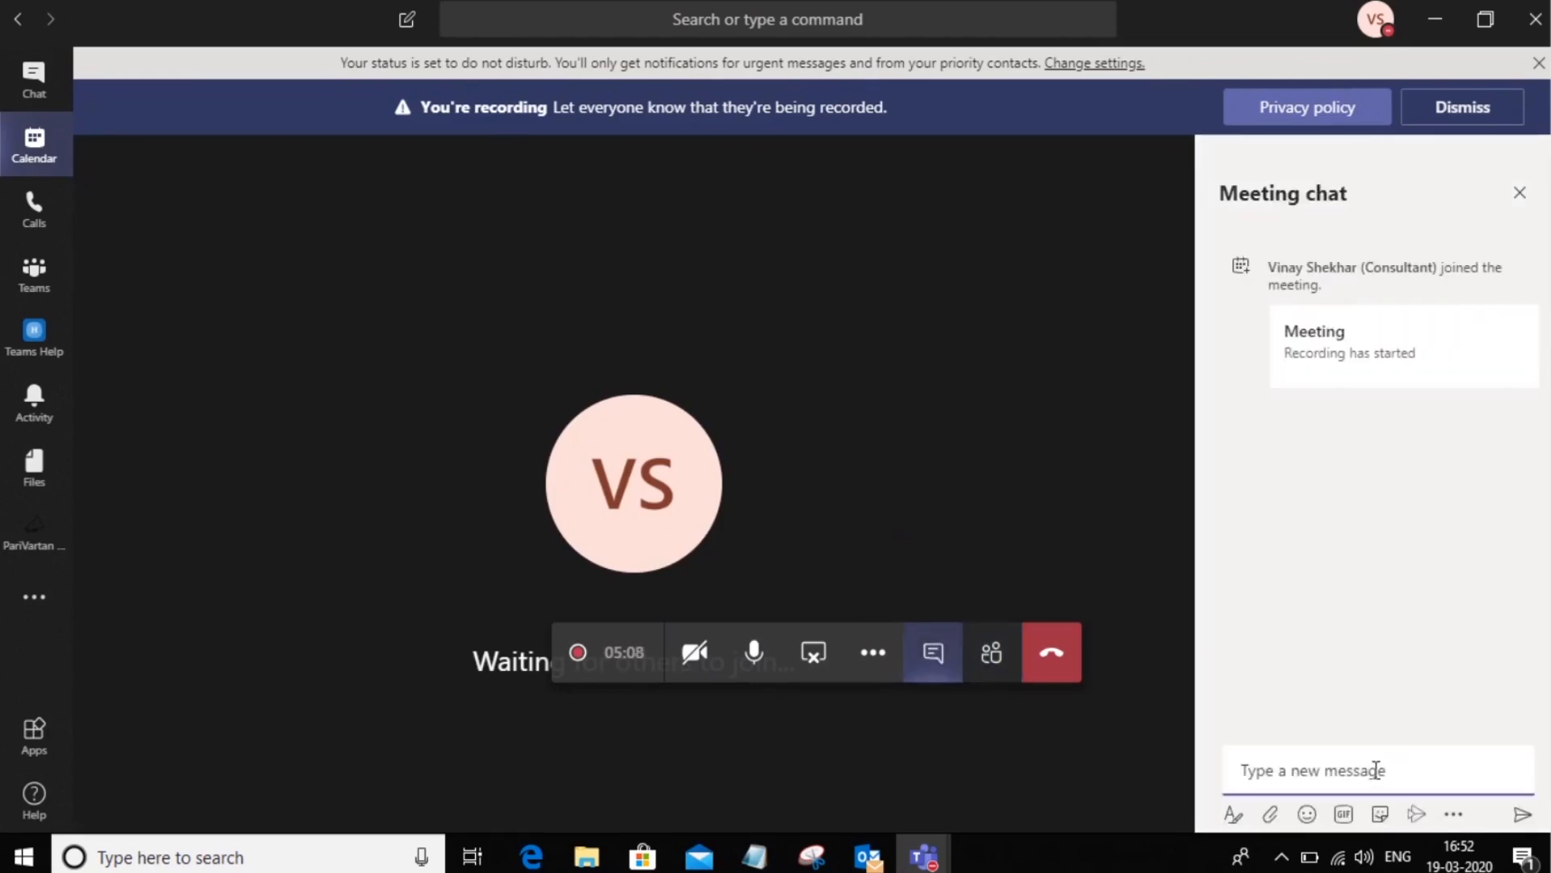
type("Hi")
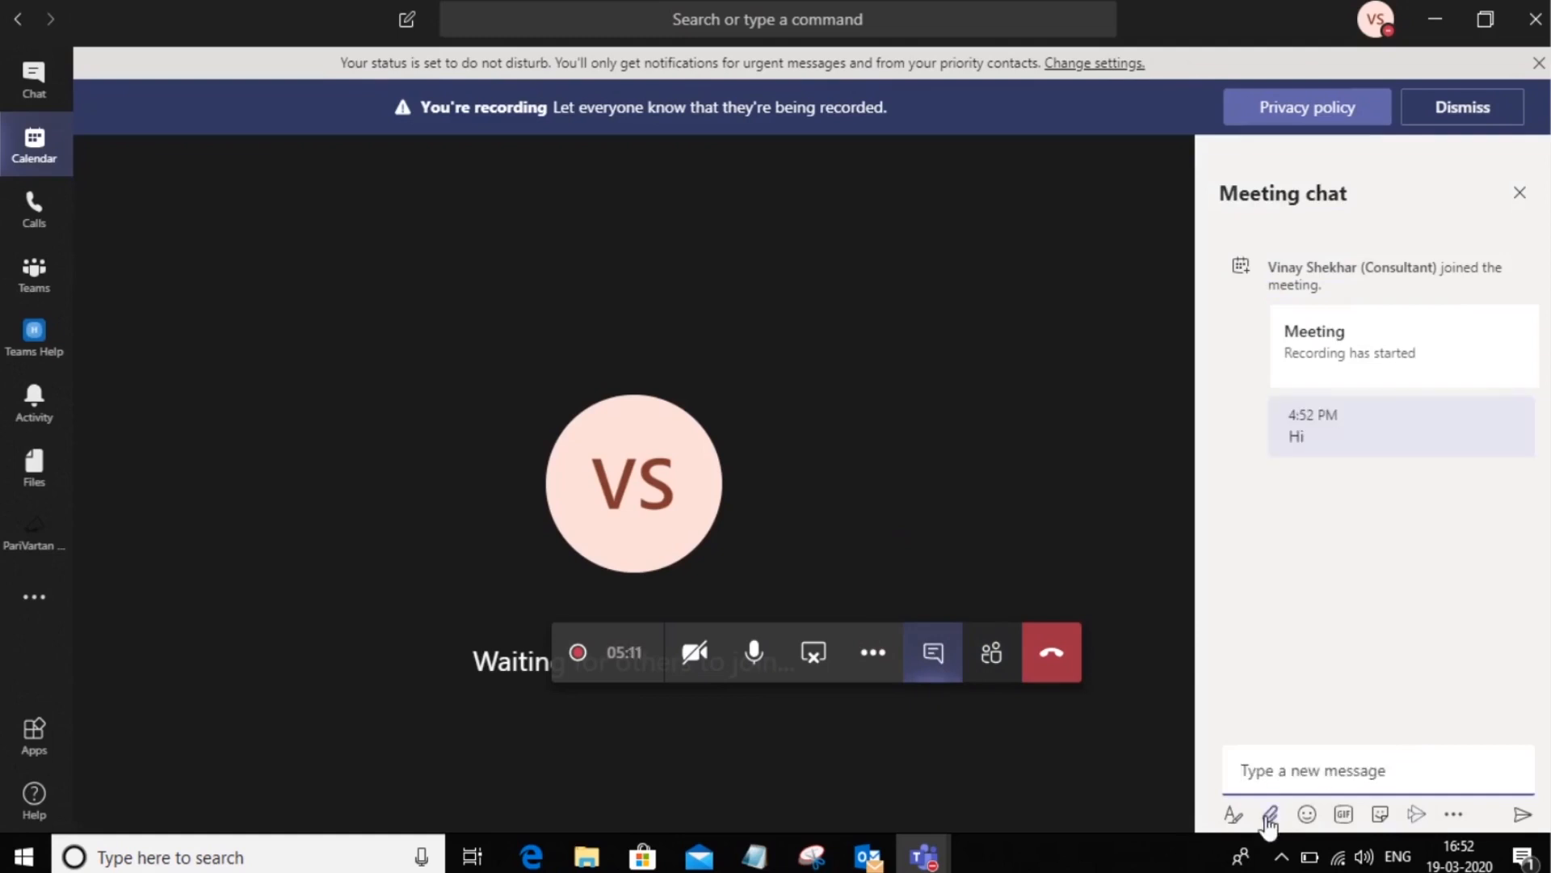
- Check the Attach and Format message options, then close the chat pane
left_click(1271, 815)
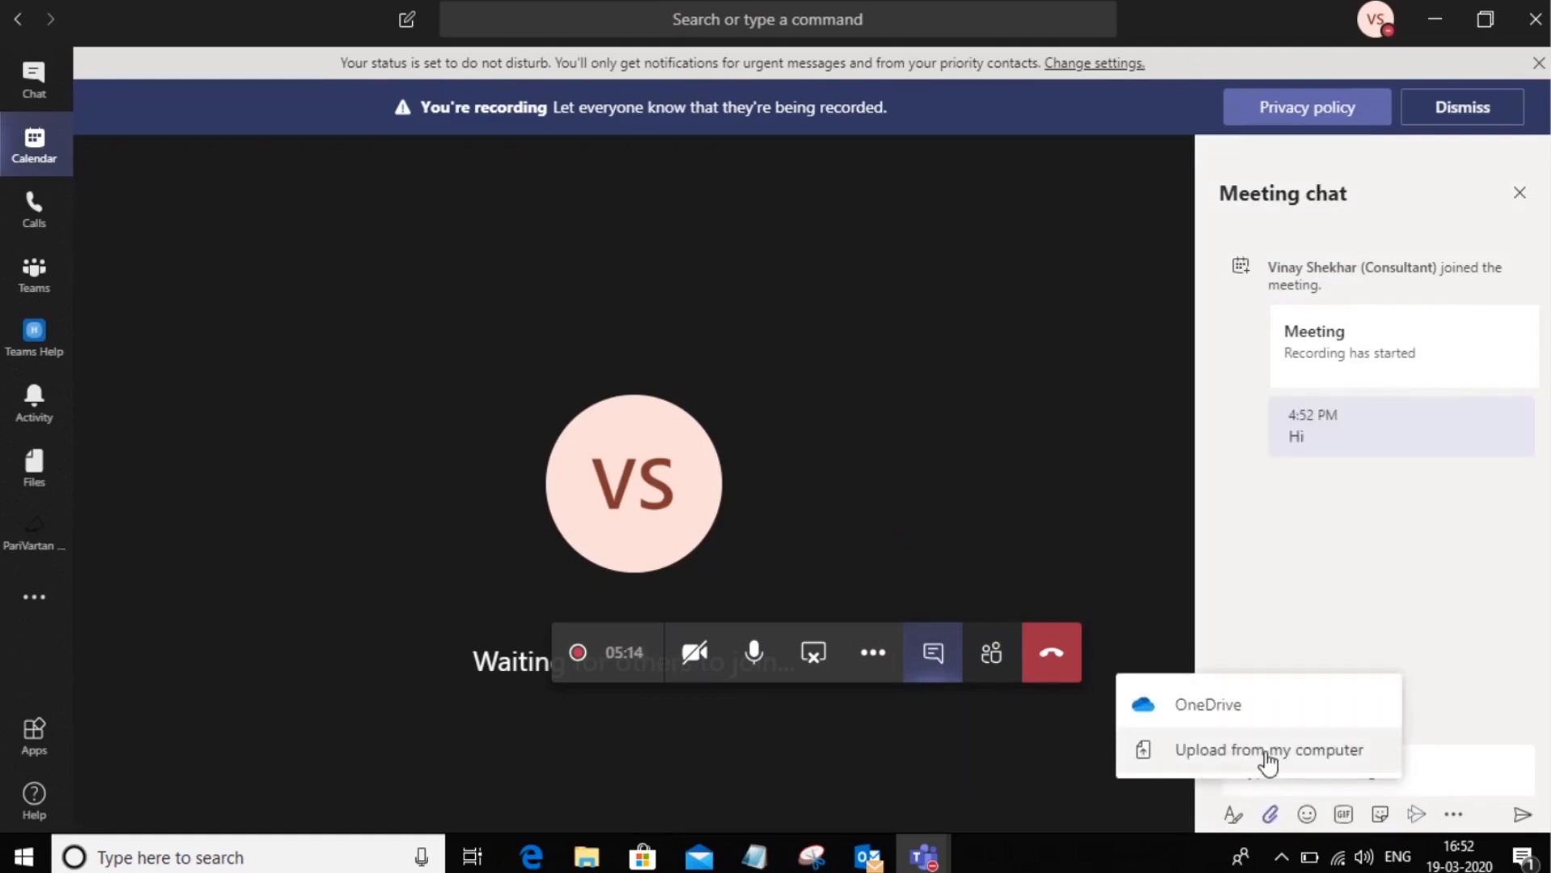
mouse_move(1281, 705)
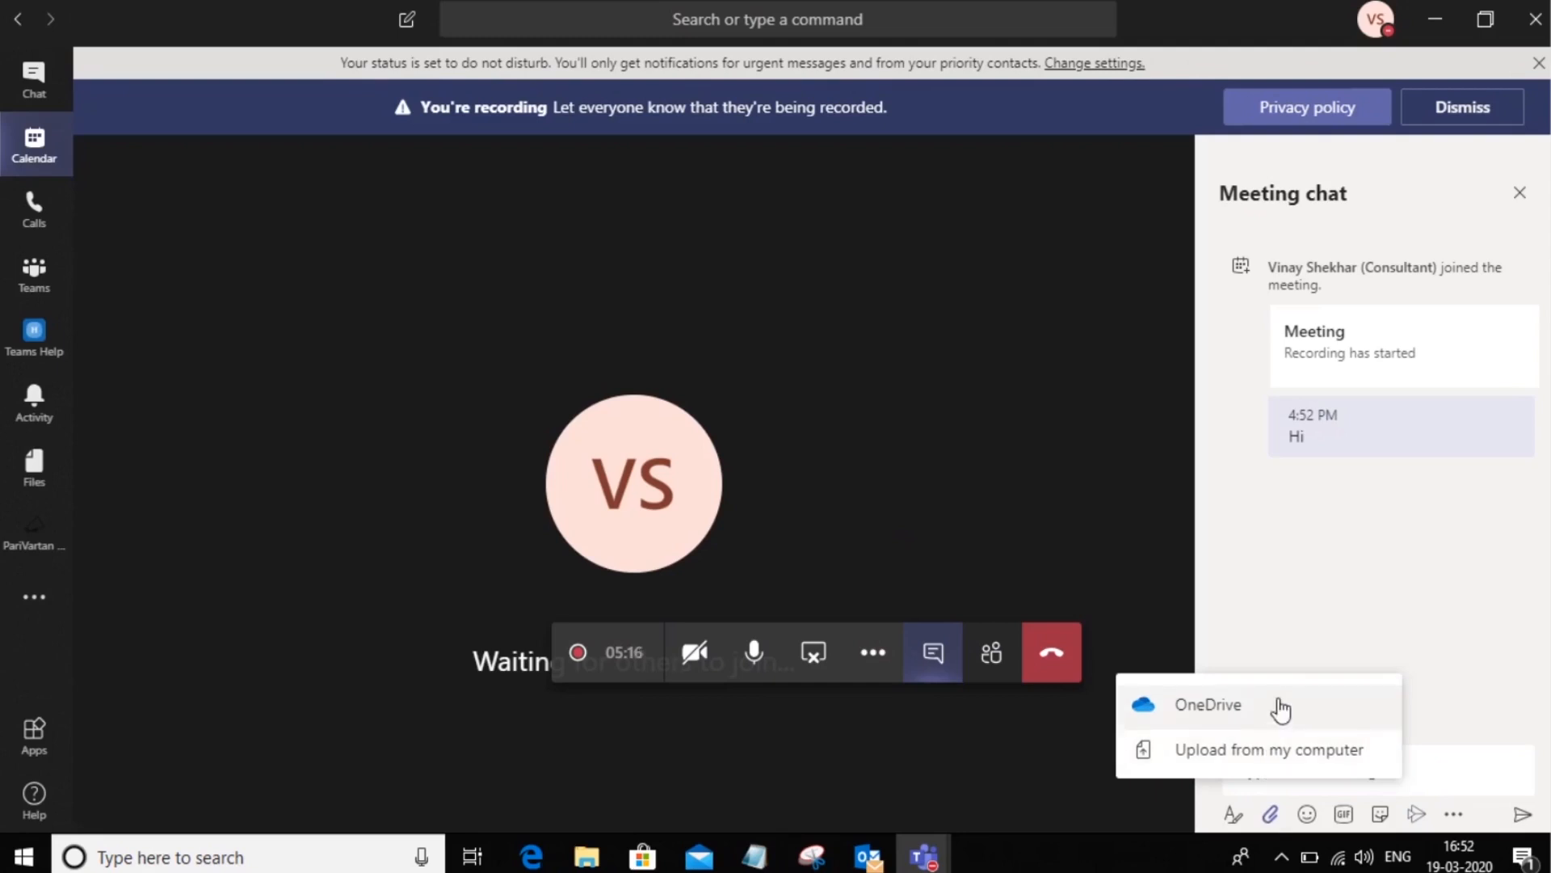
mouse_move(1299, 757)
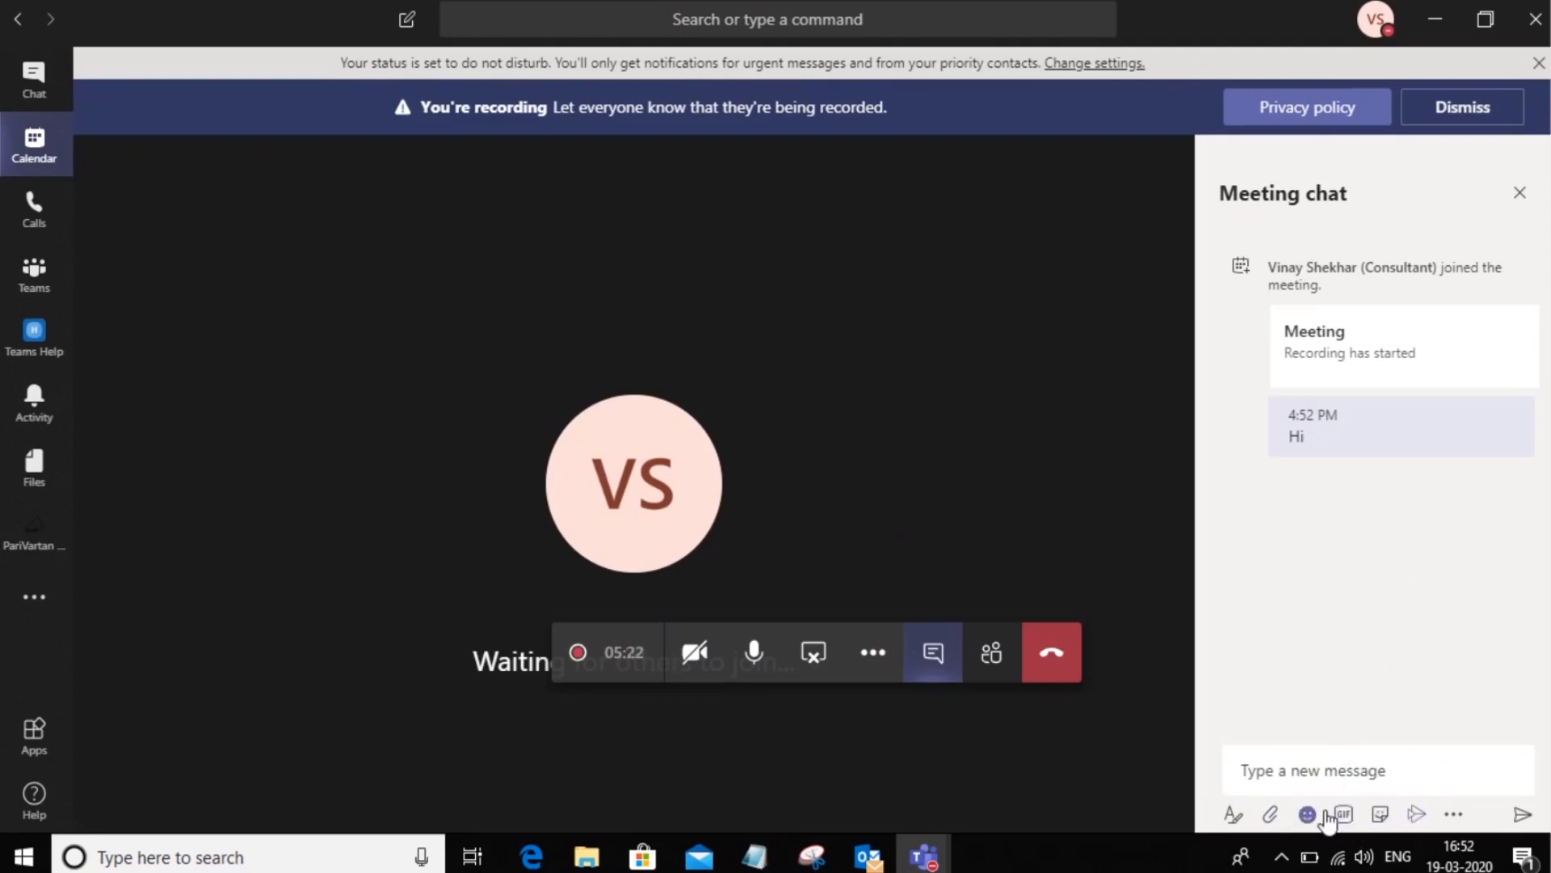
left_click(1233, 815)
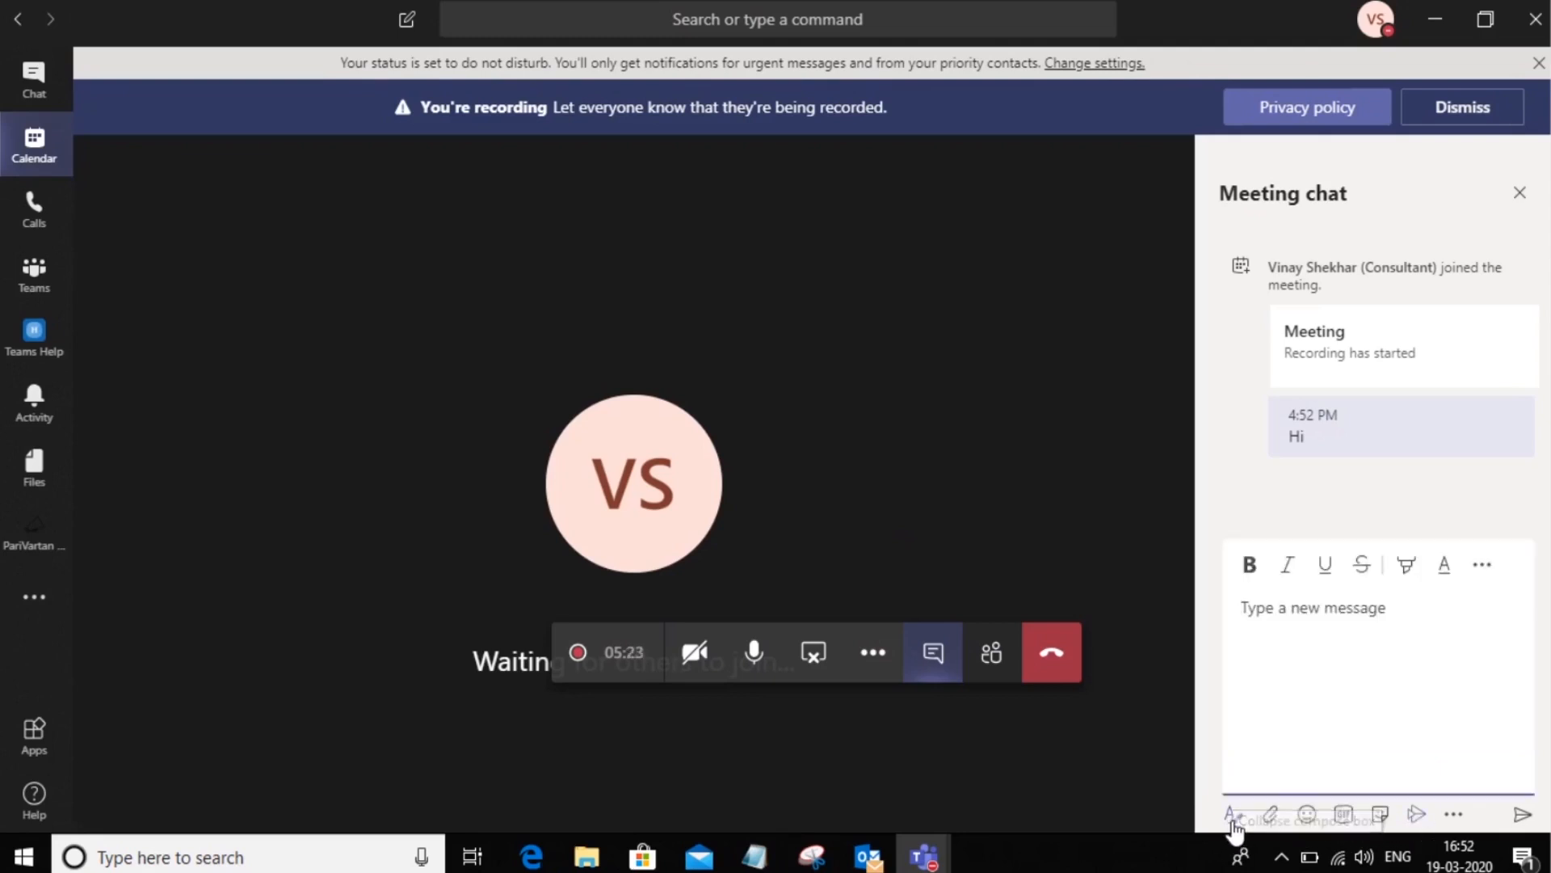
left_click(1234, 814)
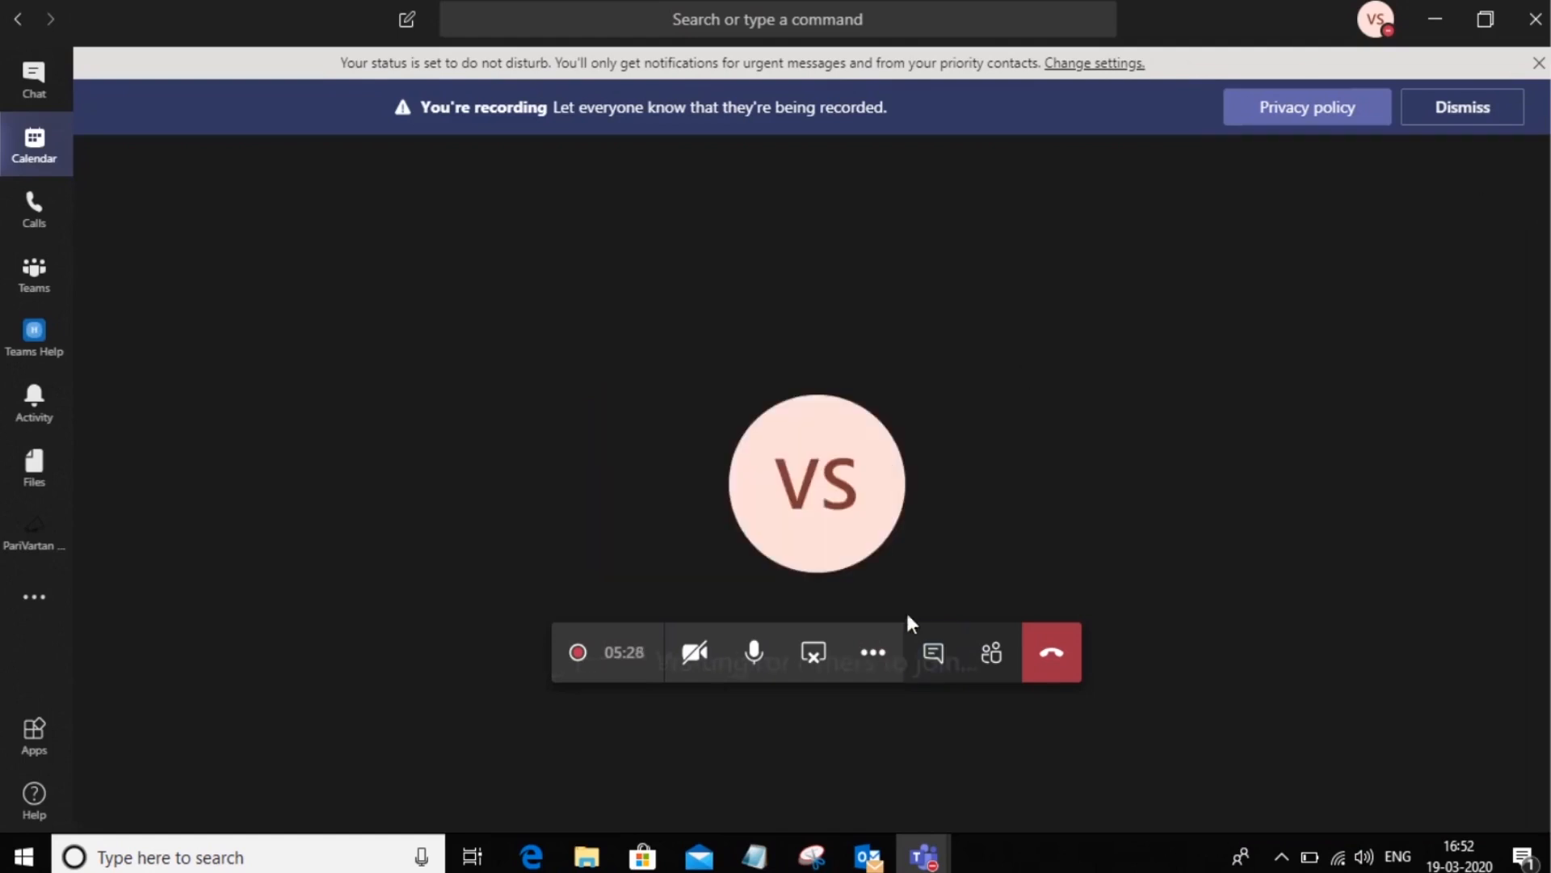
- Turn on live captions (preview) from the More actions menu
left_click(872, 652)
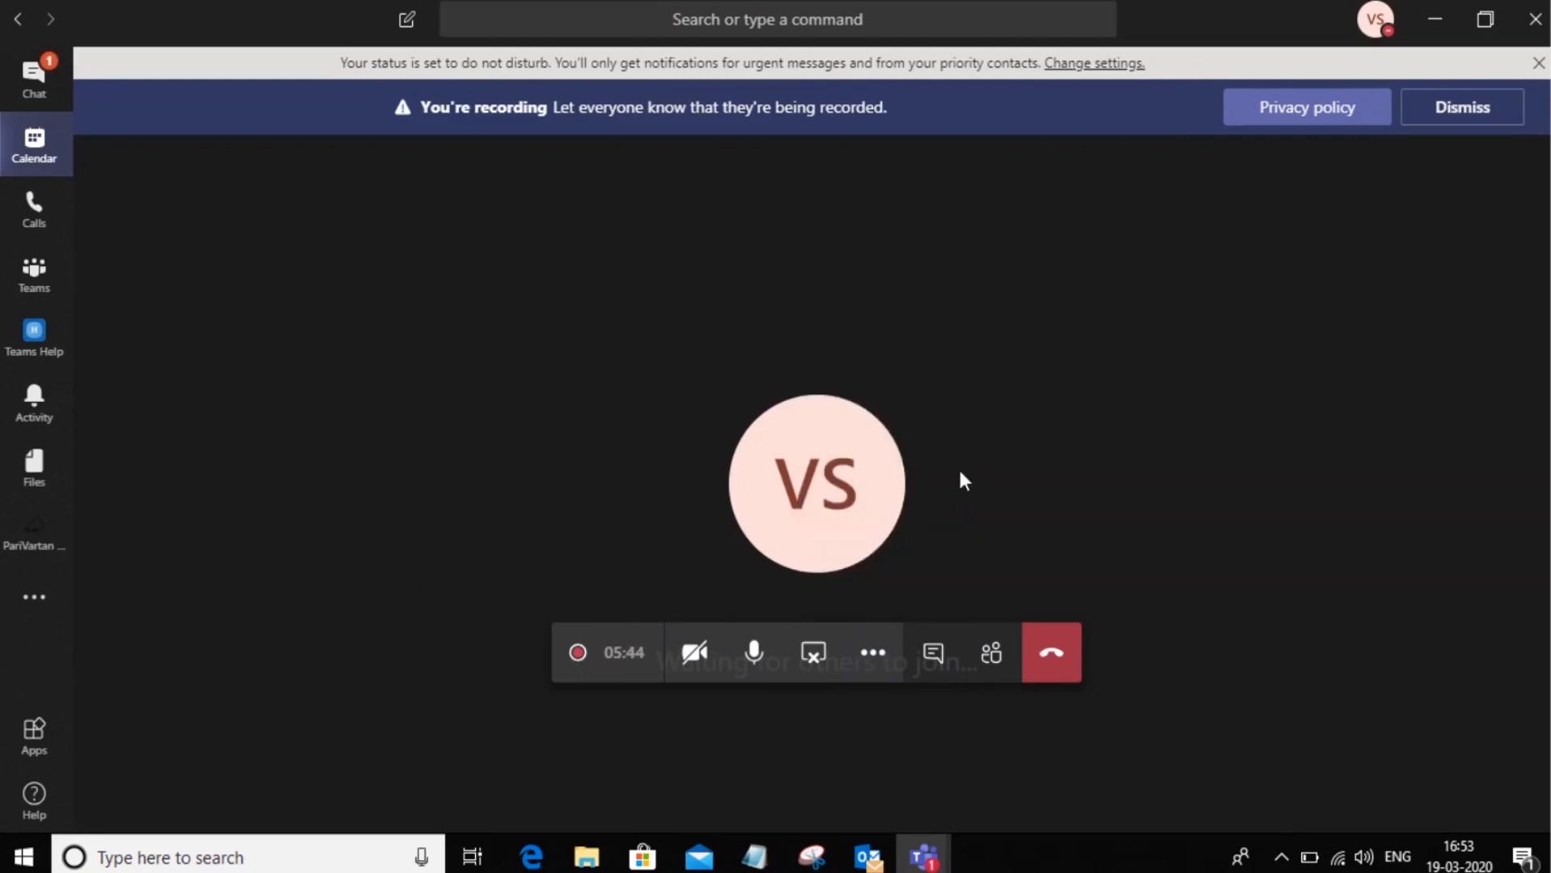
mouse_move(375, 710)
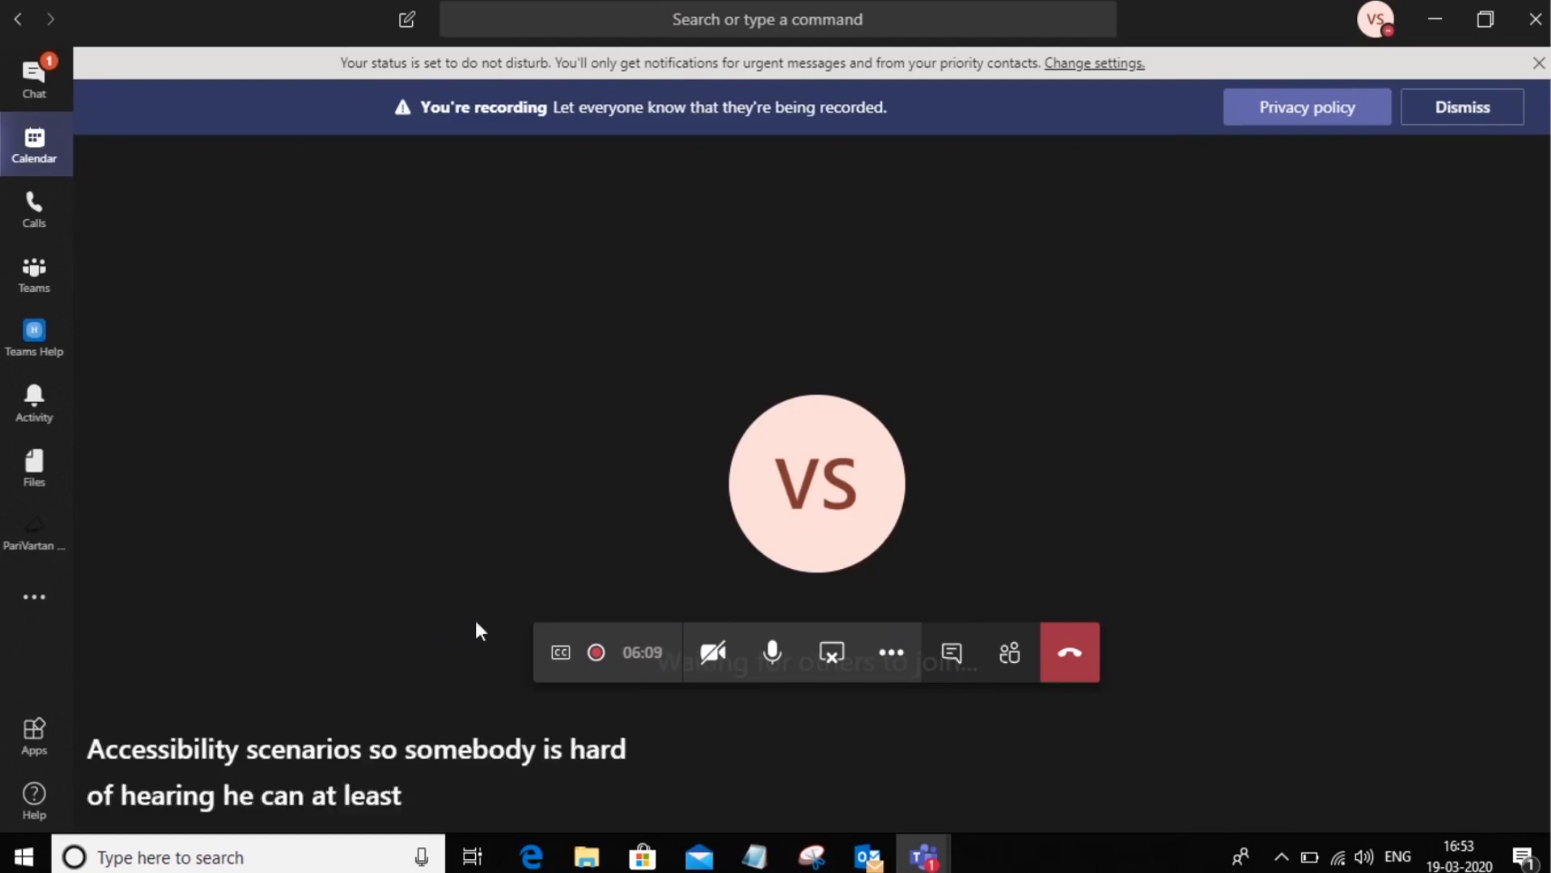
- Turn the camera on, apply background blur, then turn the camera off
left_click(888, 652)
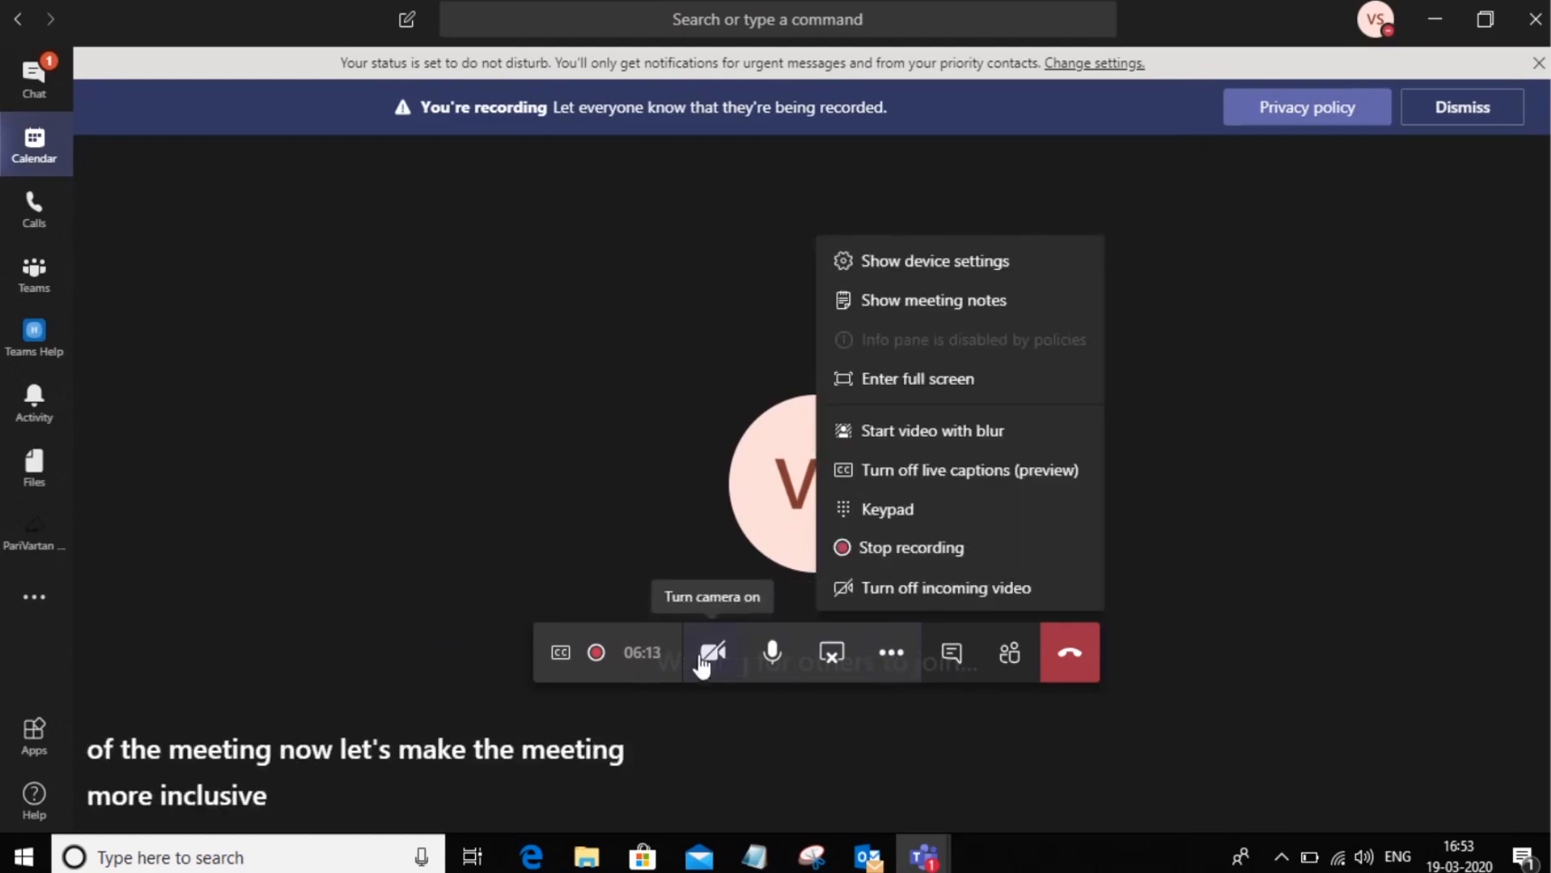
left_click(711, 652)
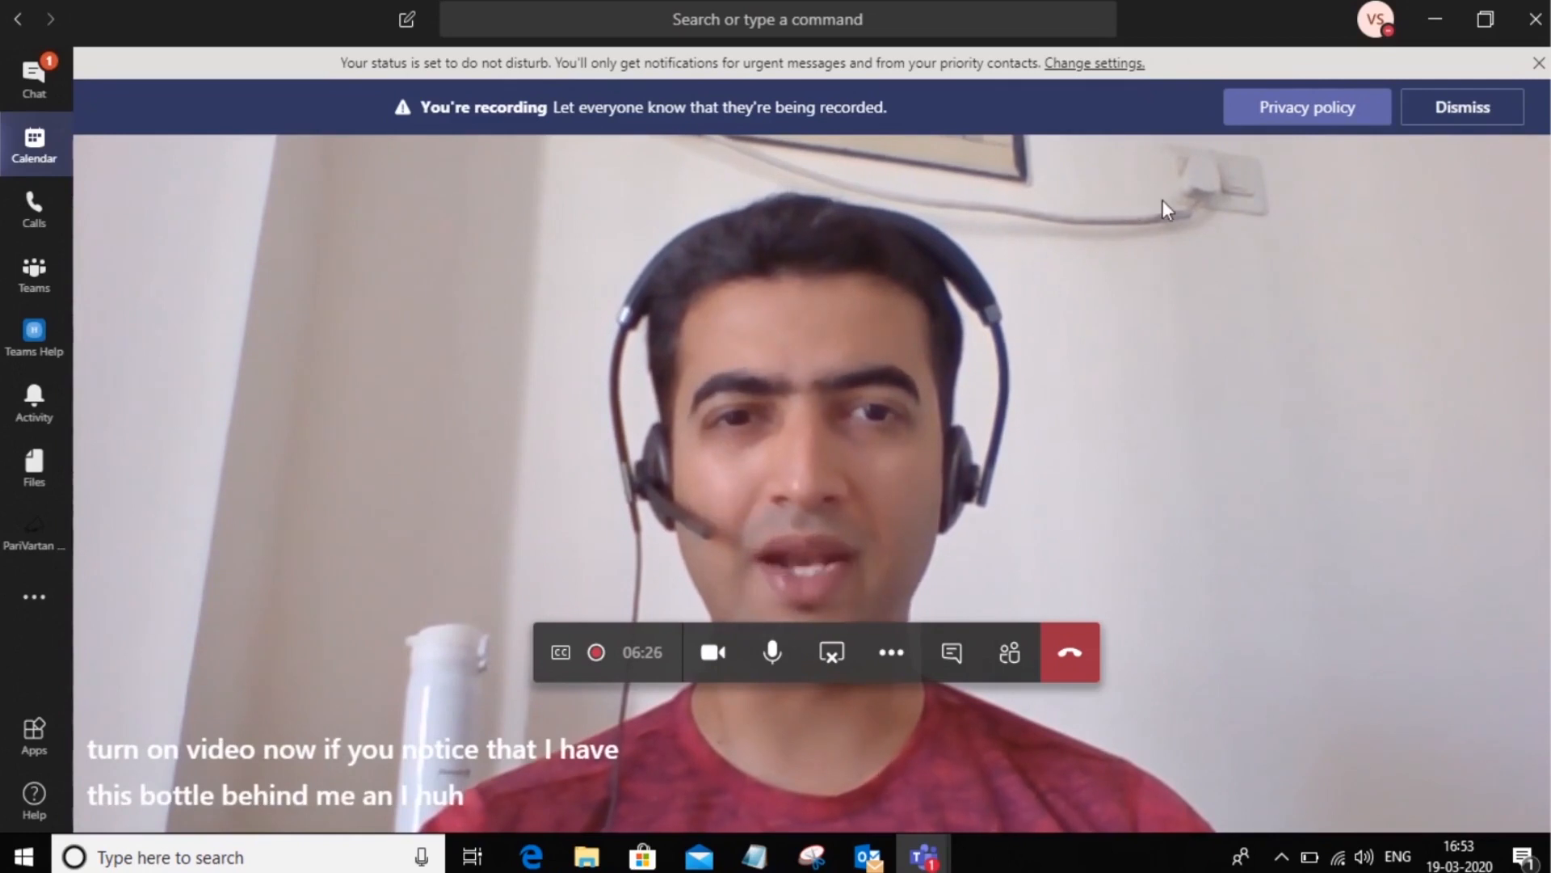
left_click(889, 652)
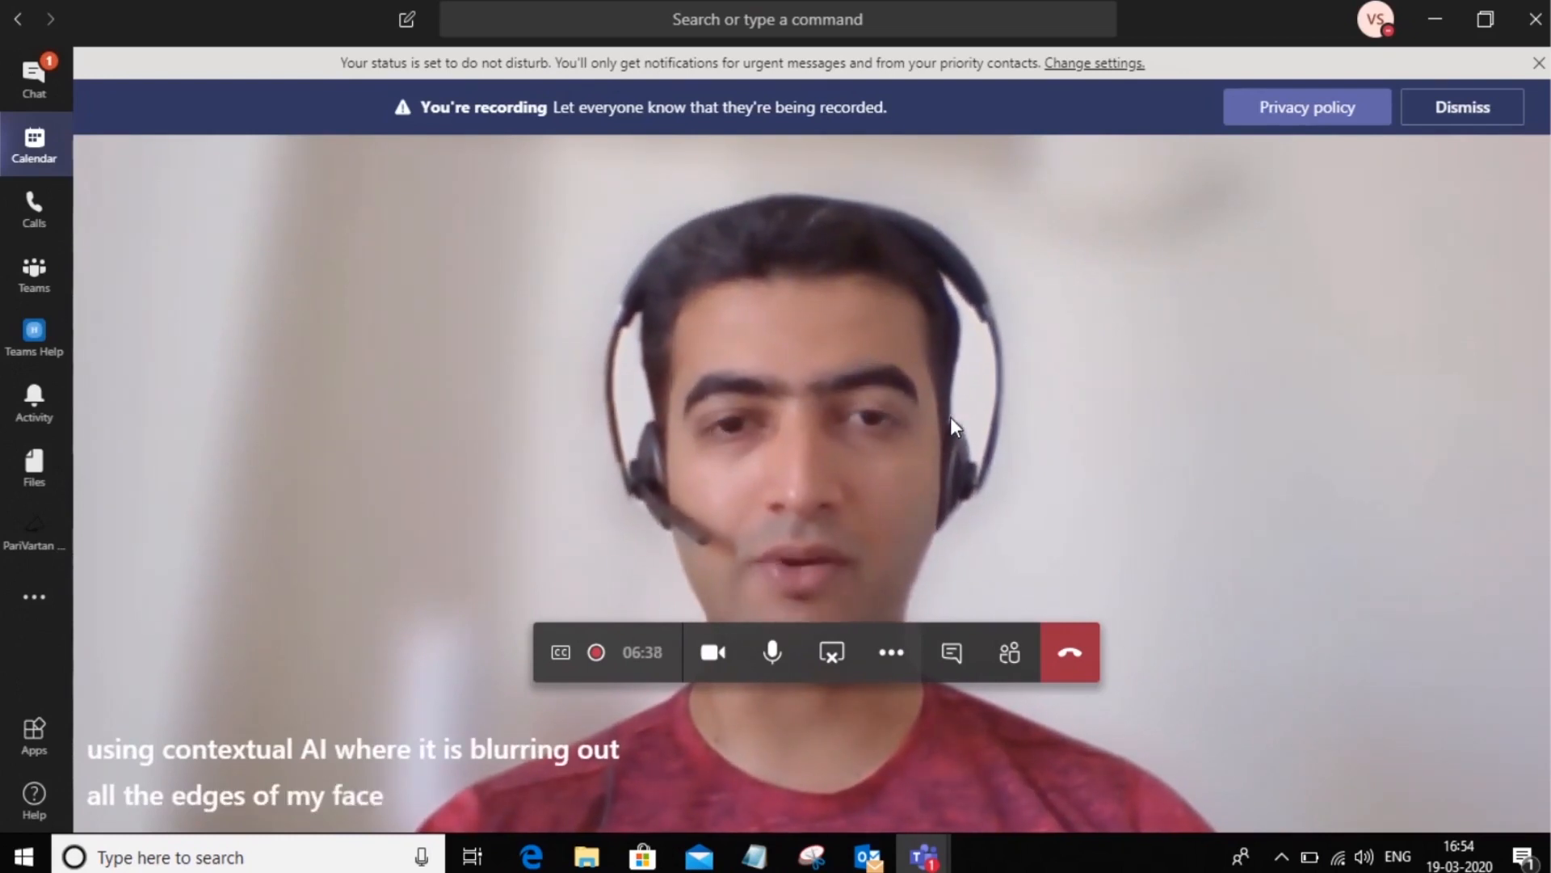
left_click(890, 652)
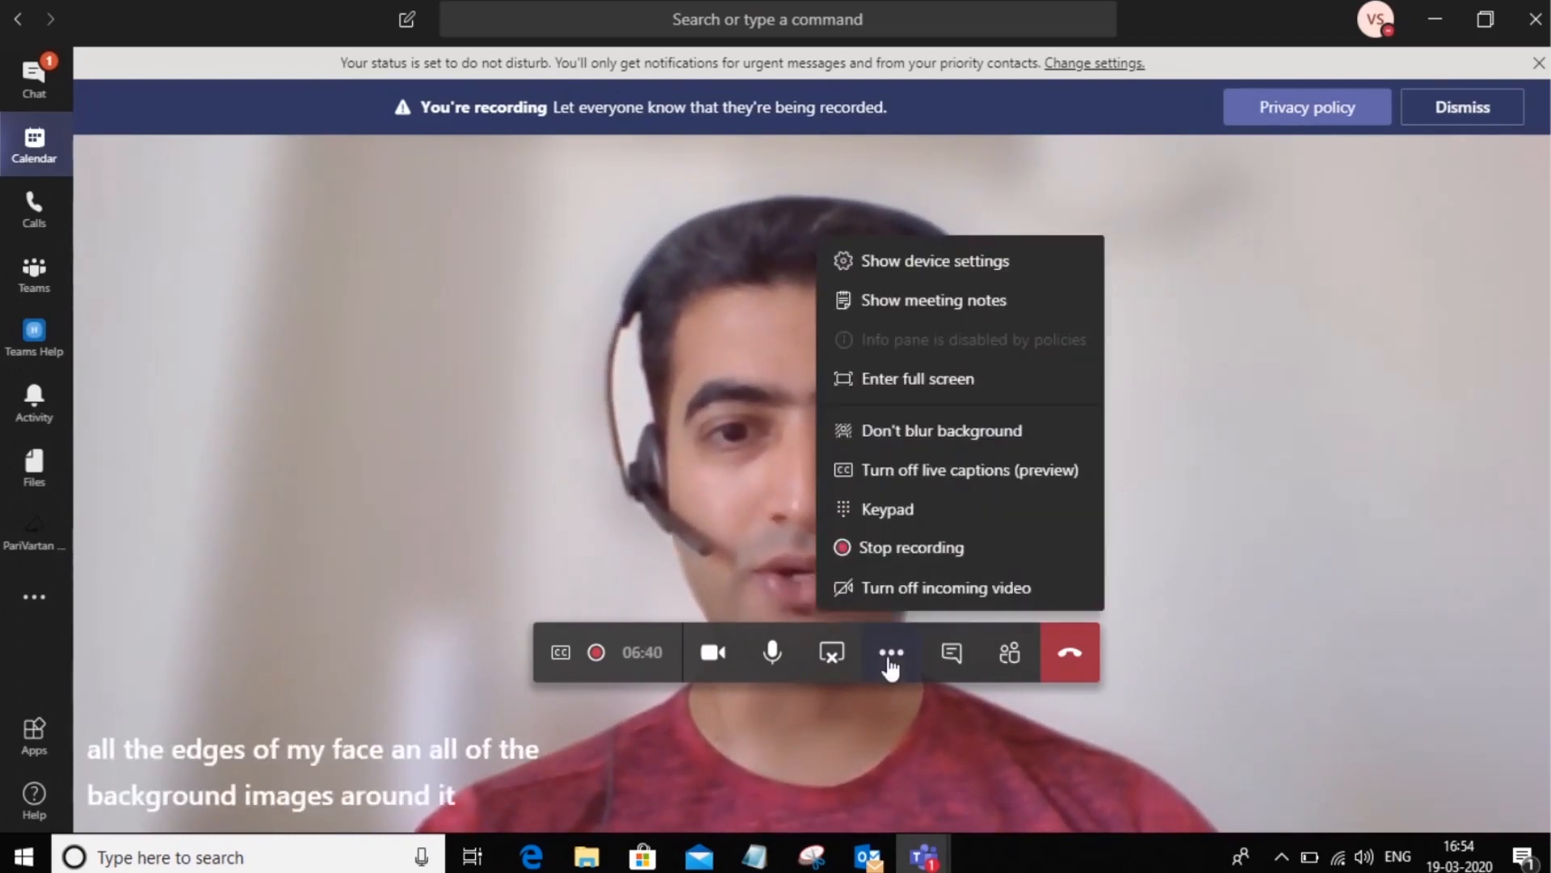
mouse_move(711, 651)
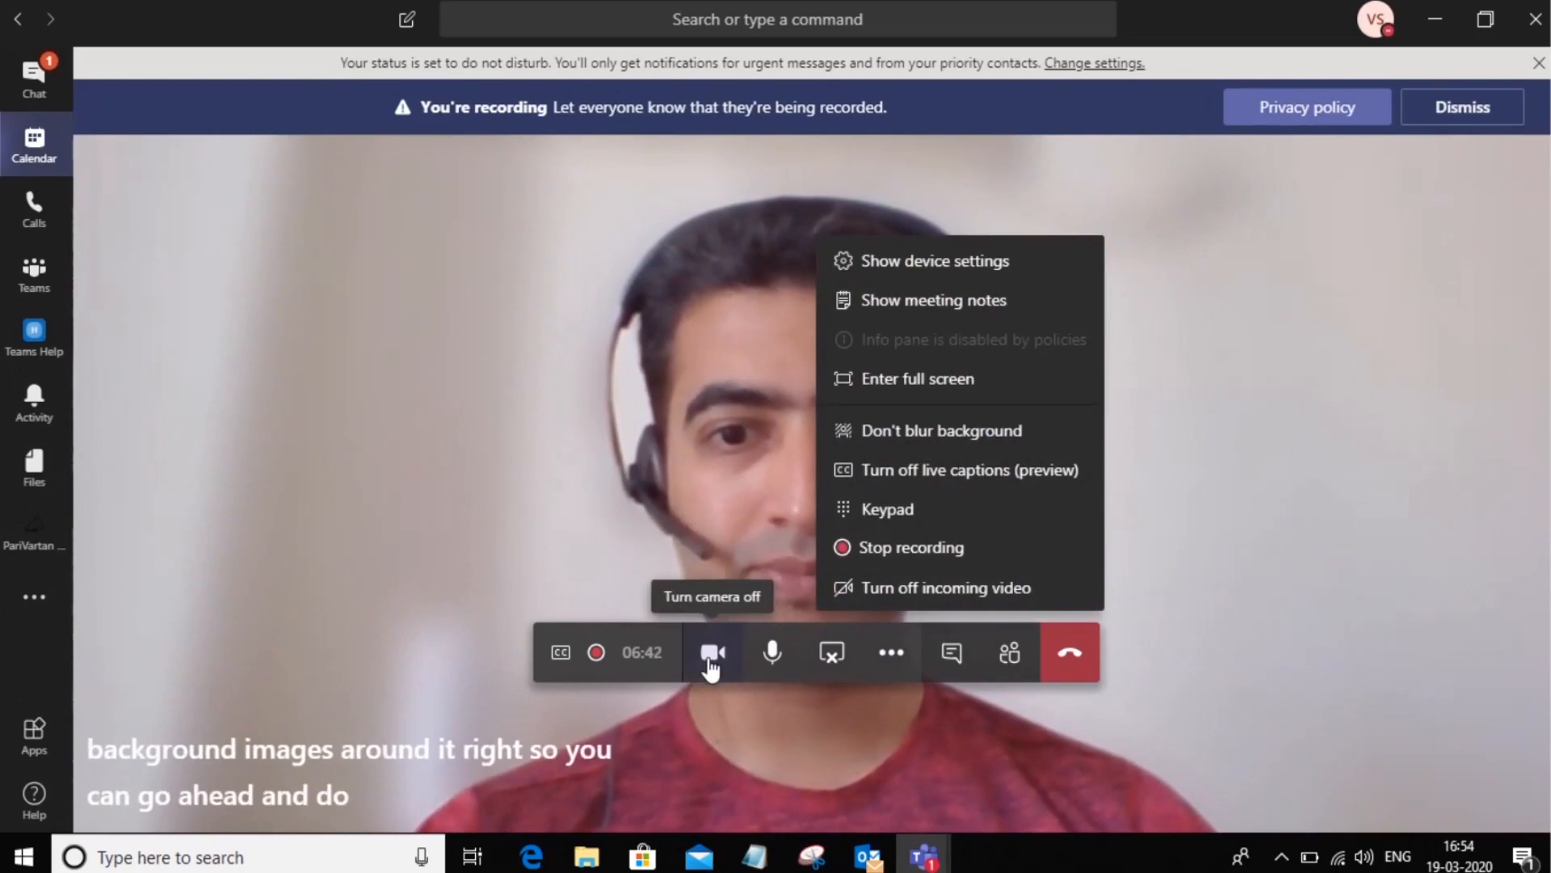
left_click(711, 651)
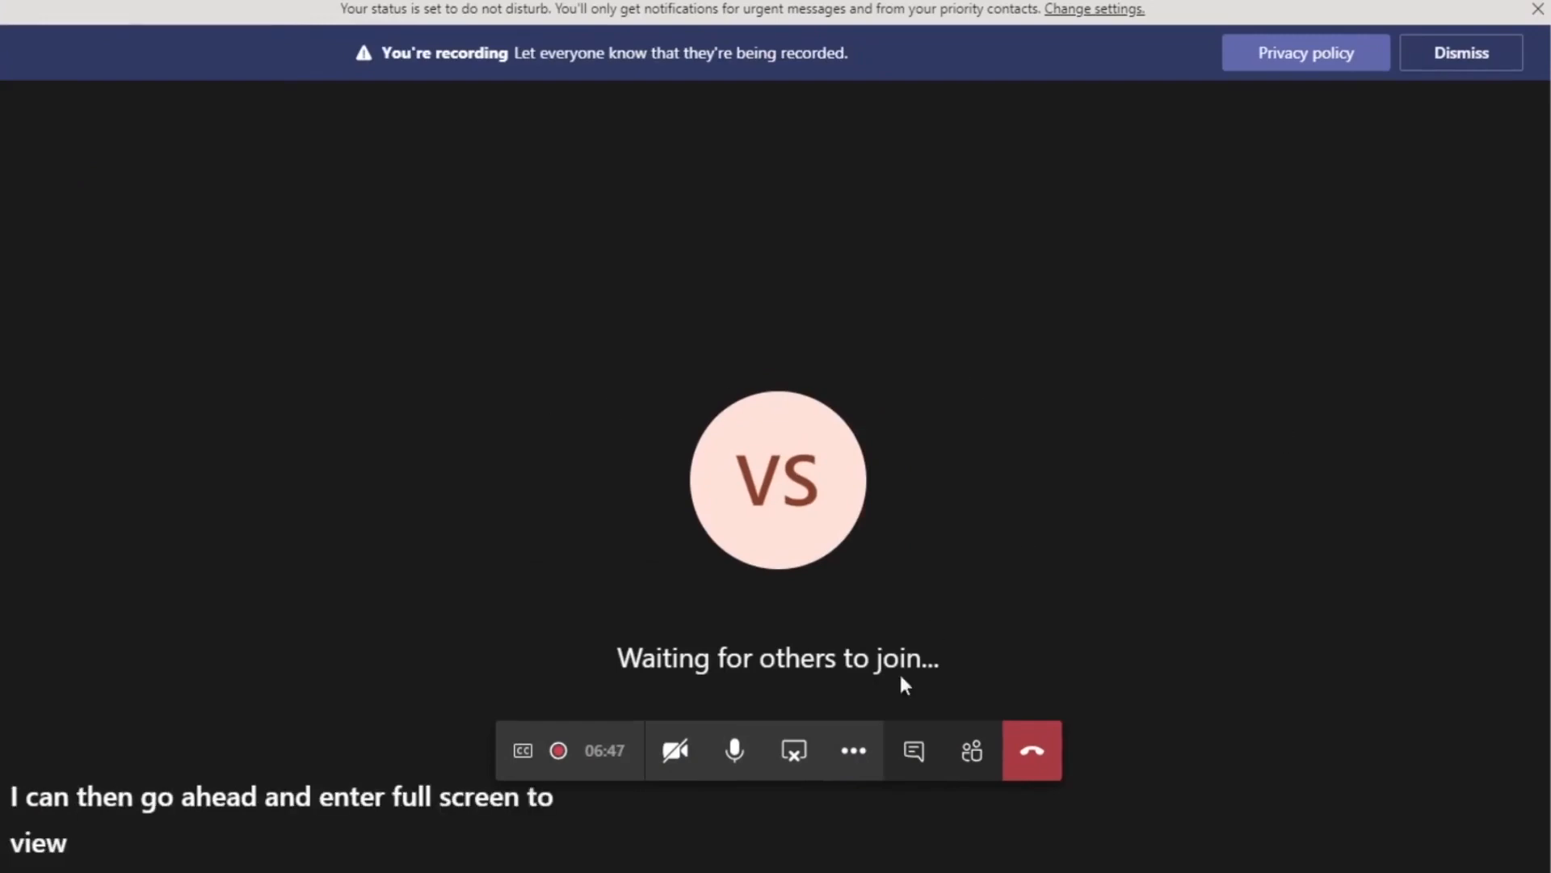
- Show the meeting notes pane beside the full-screen meeting via More actions
left_click(852, 750)
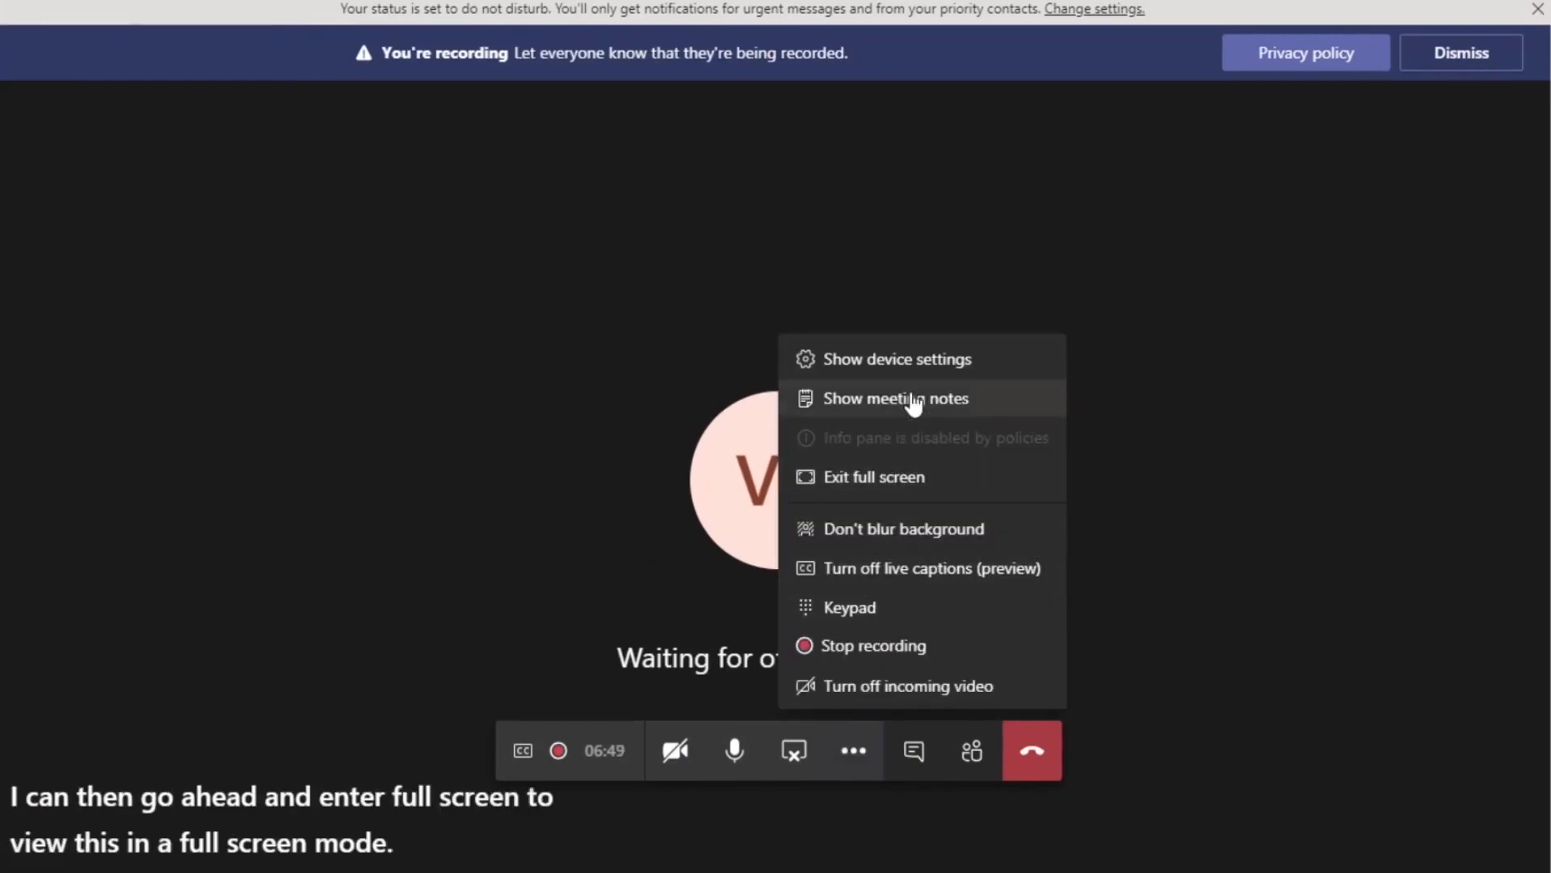
left_click(895, 398)
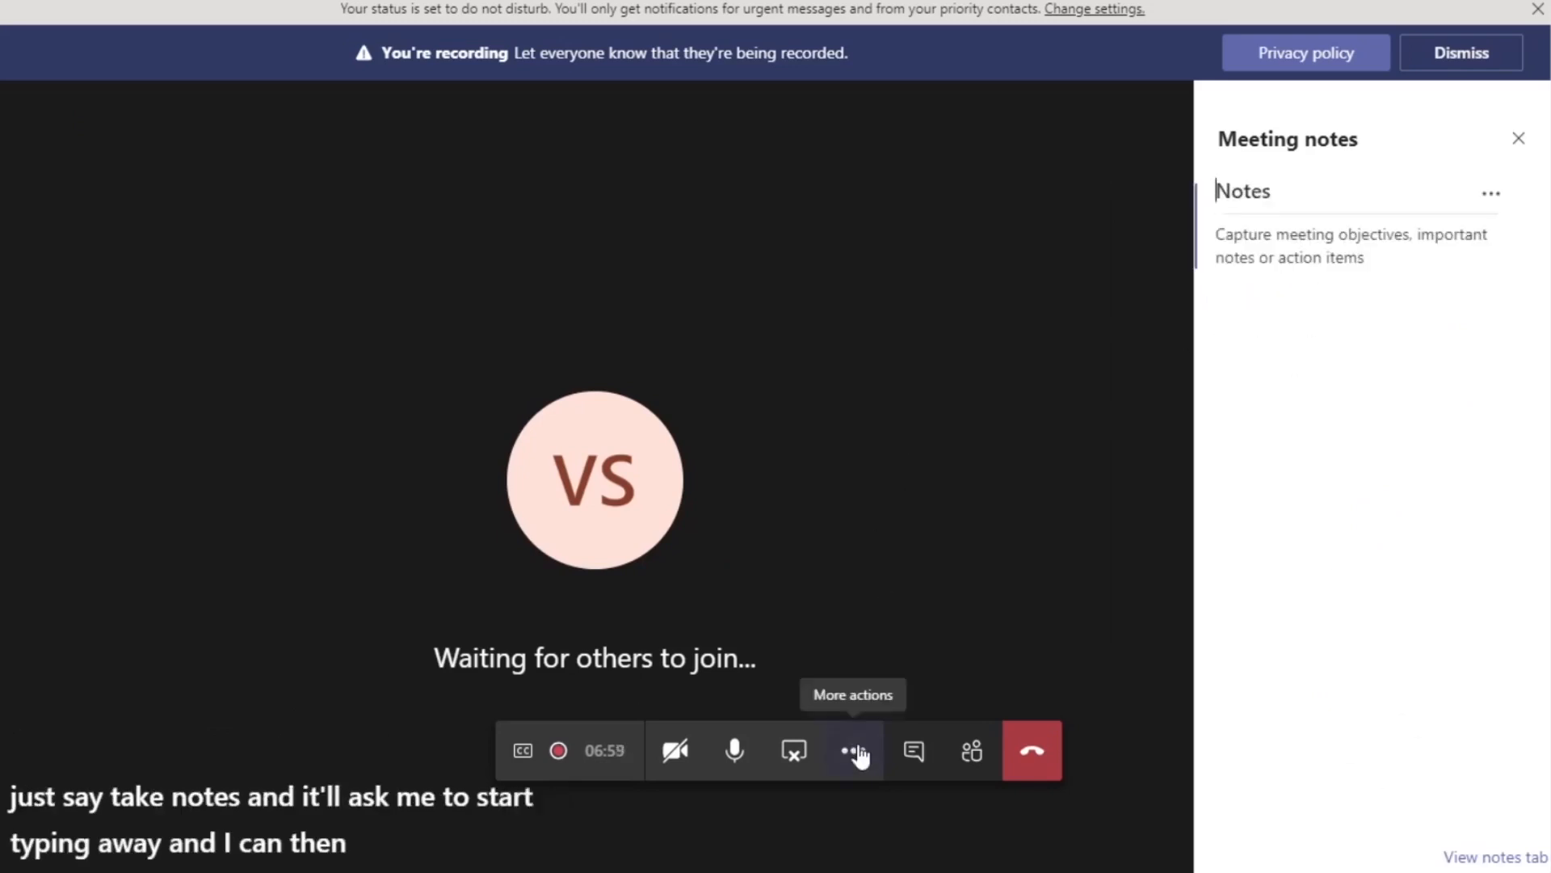
left_click(853, 750)
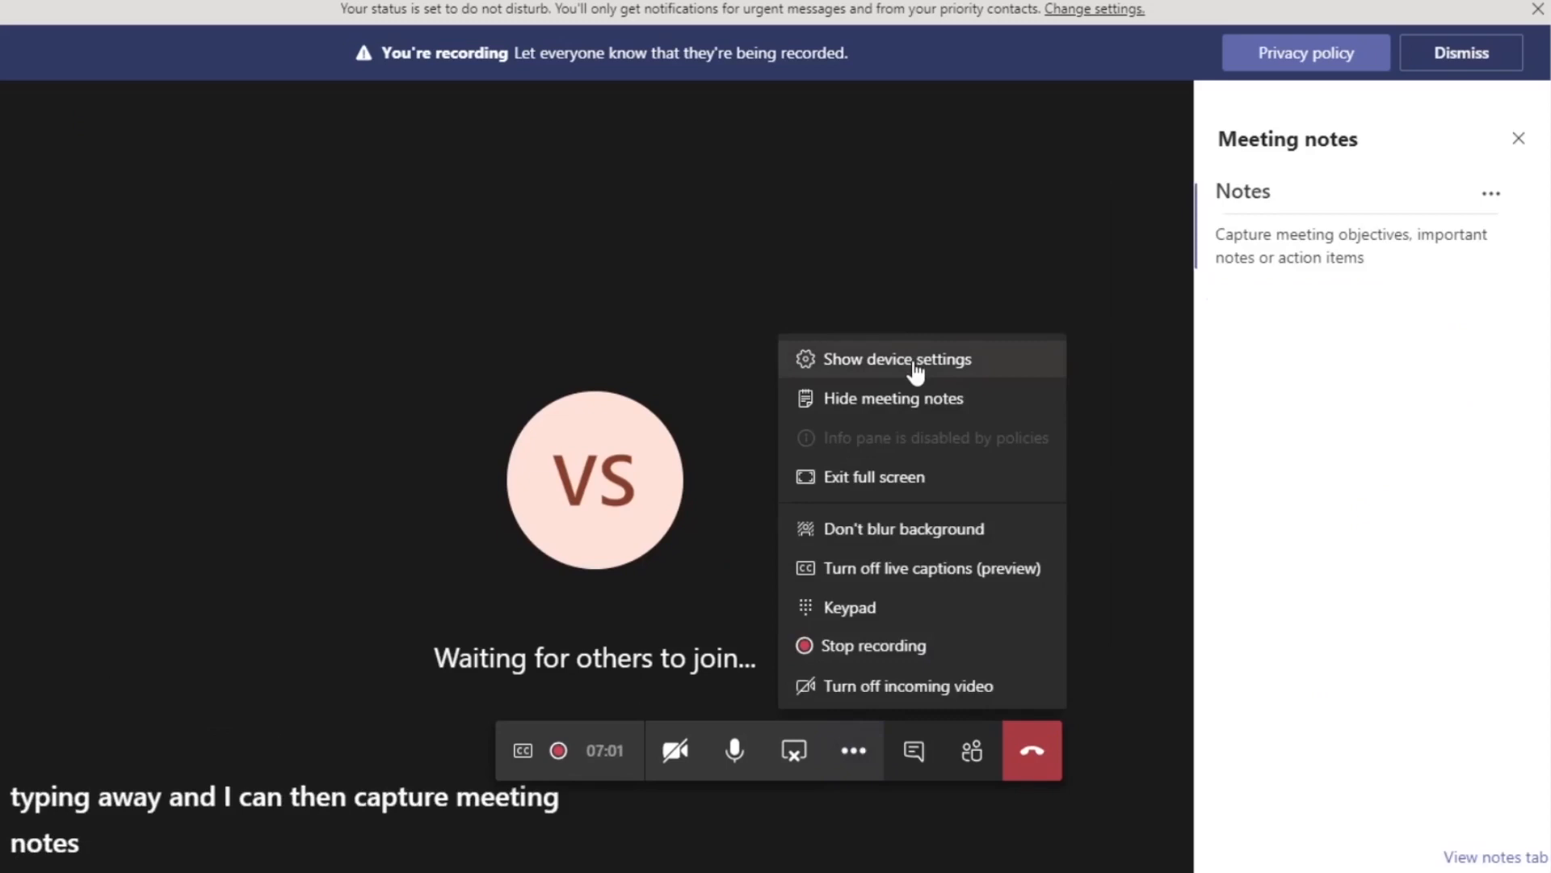
- Show device settings and choose Headset Earphone (Plantronics C725) as the speaker
left_click(895, 357)
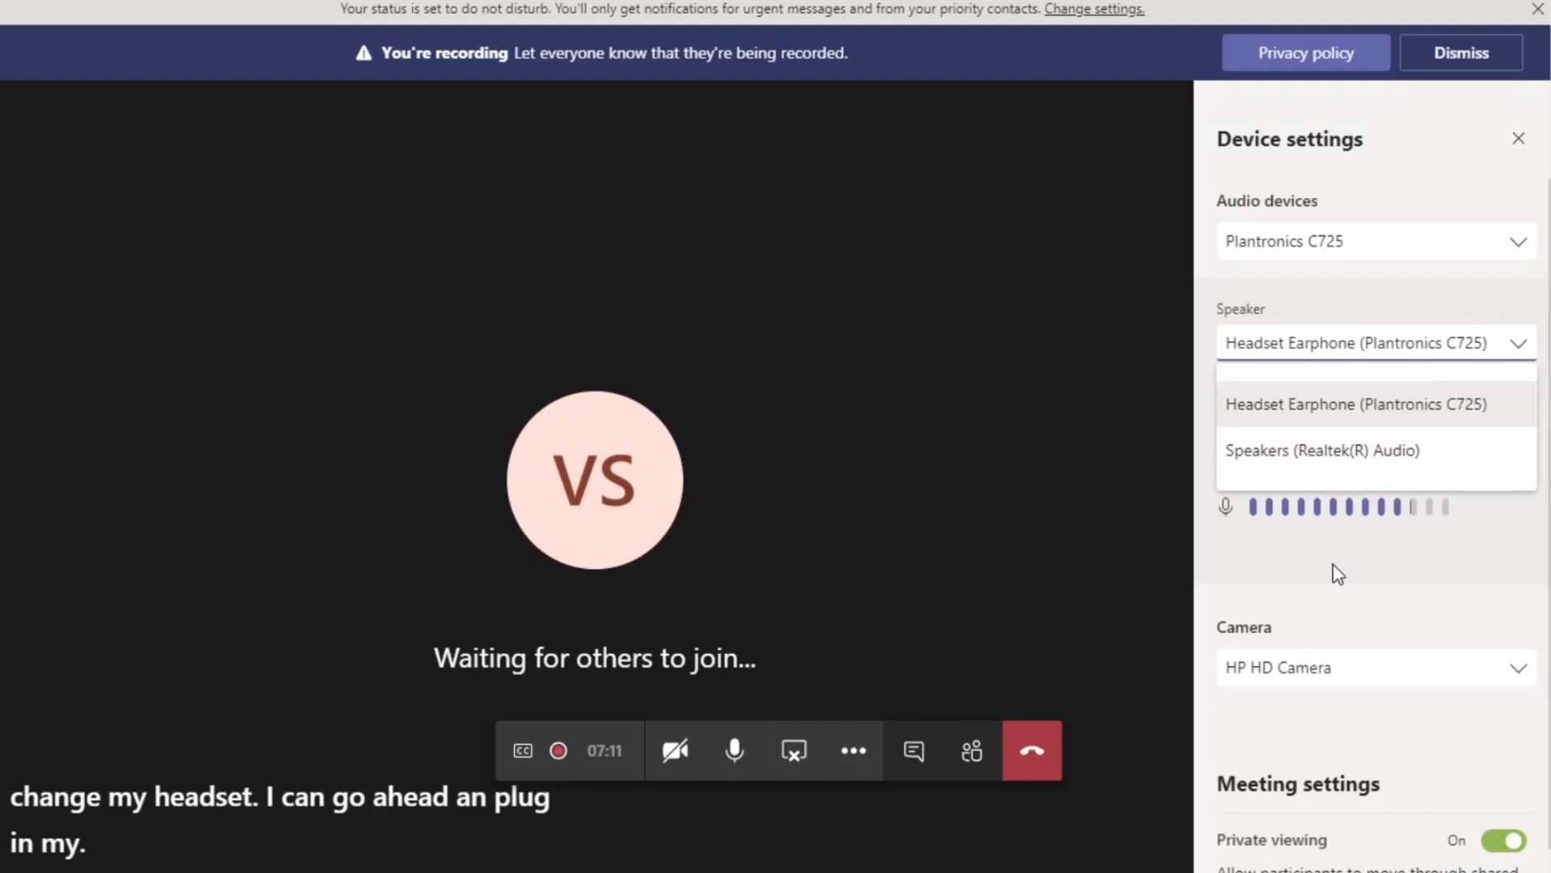
left_click(1353, 404)
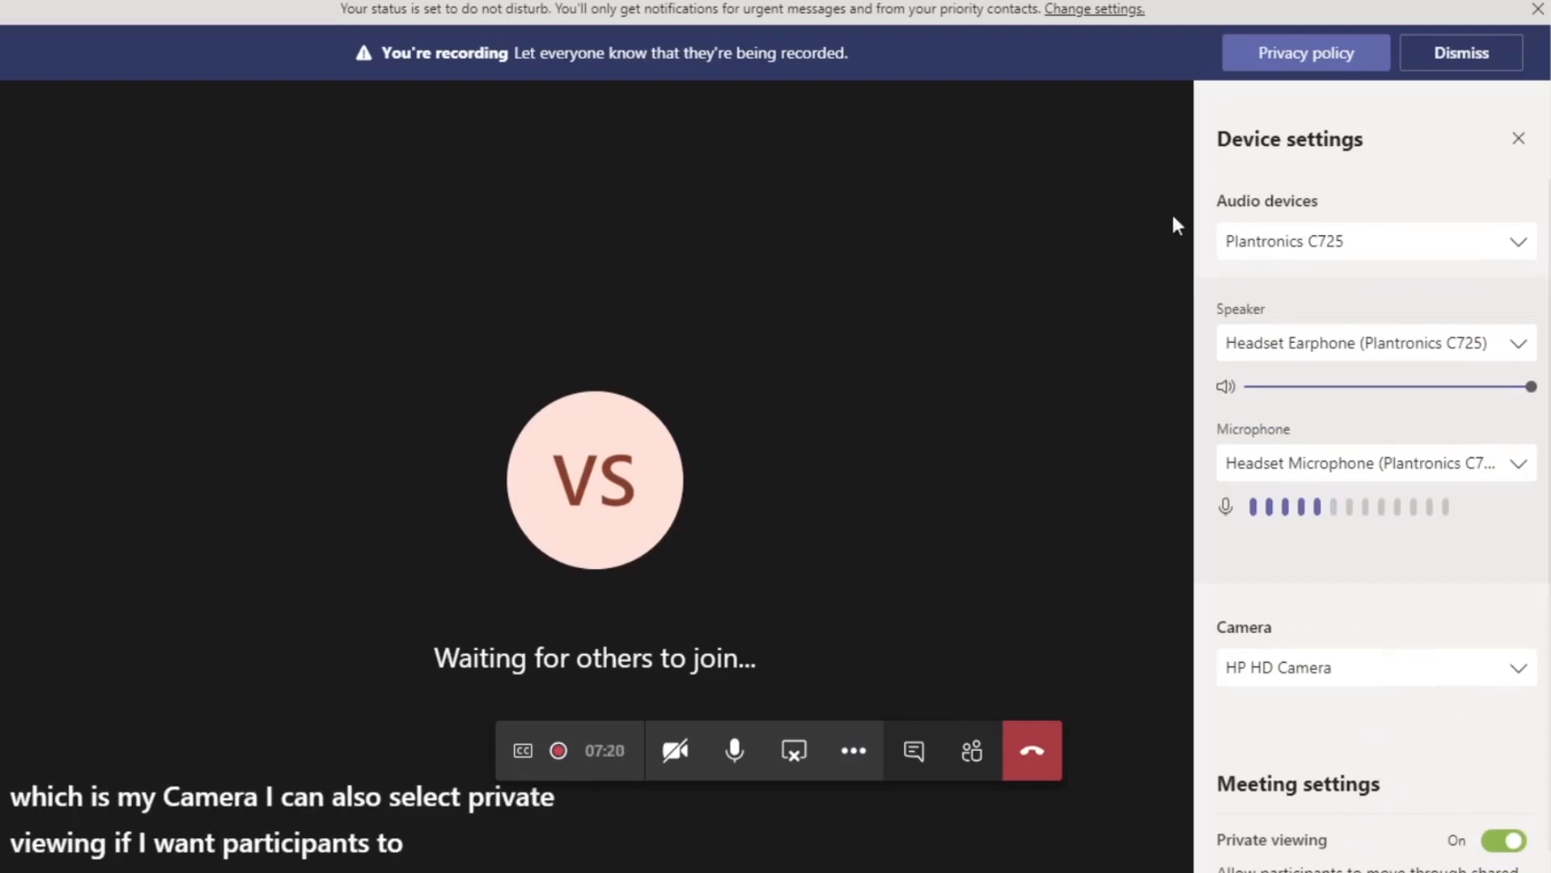
mouse_move(794, 750)
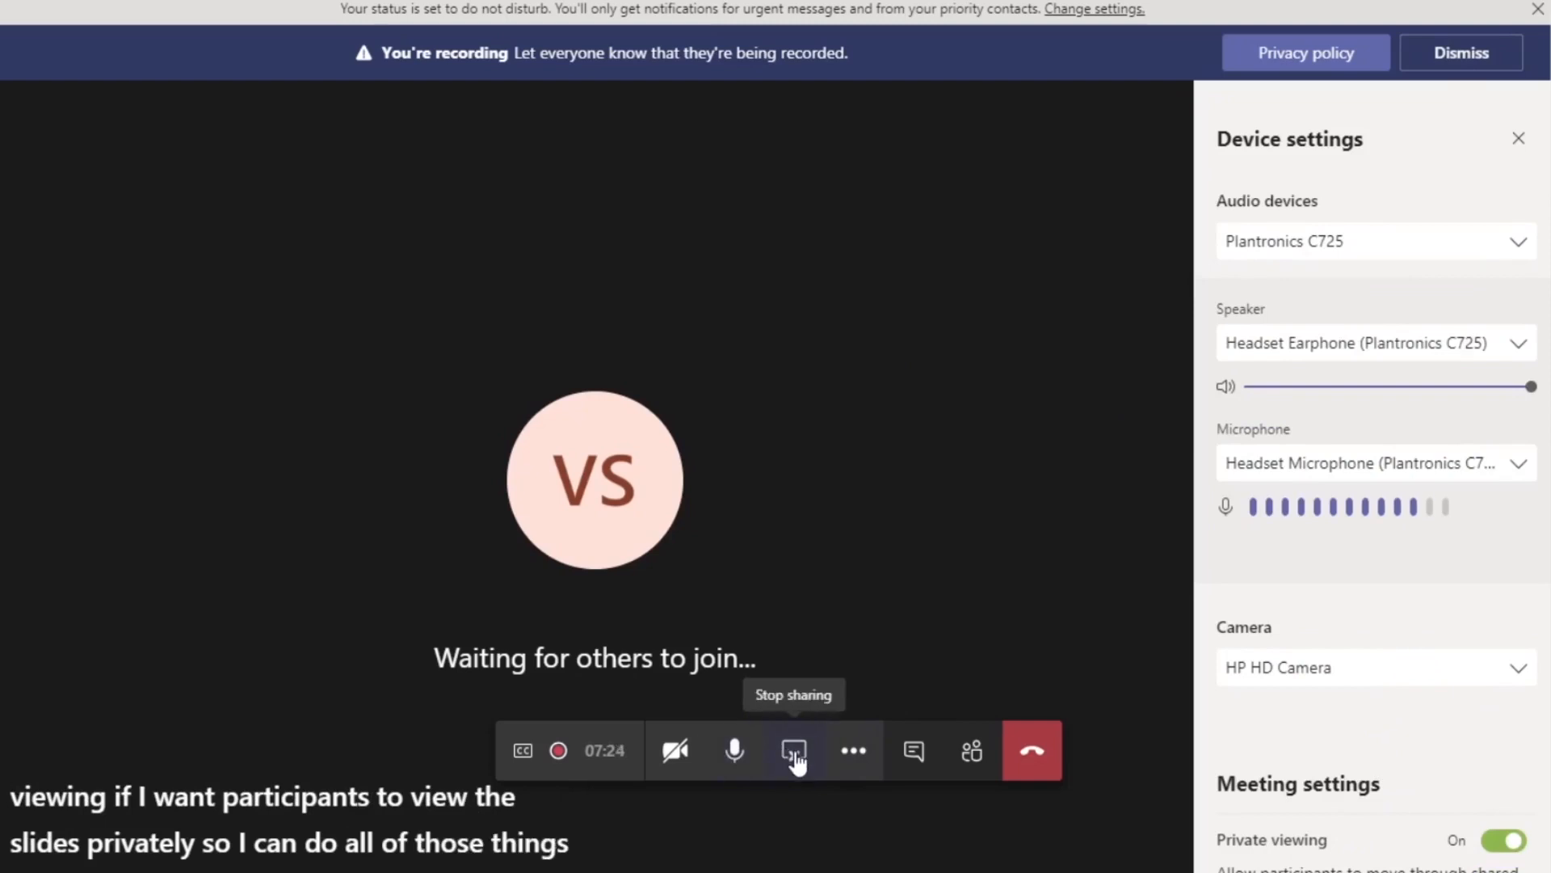
left_click(794, 750)
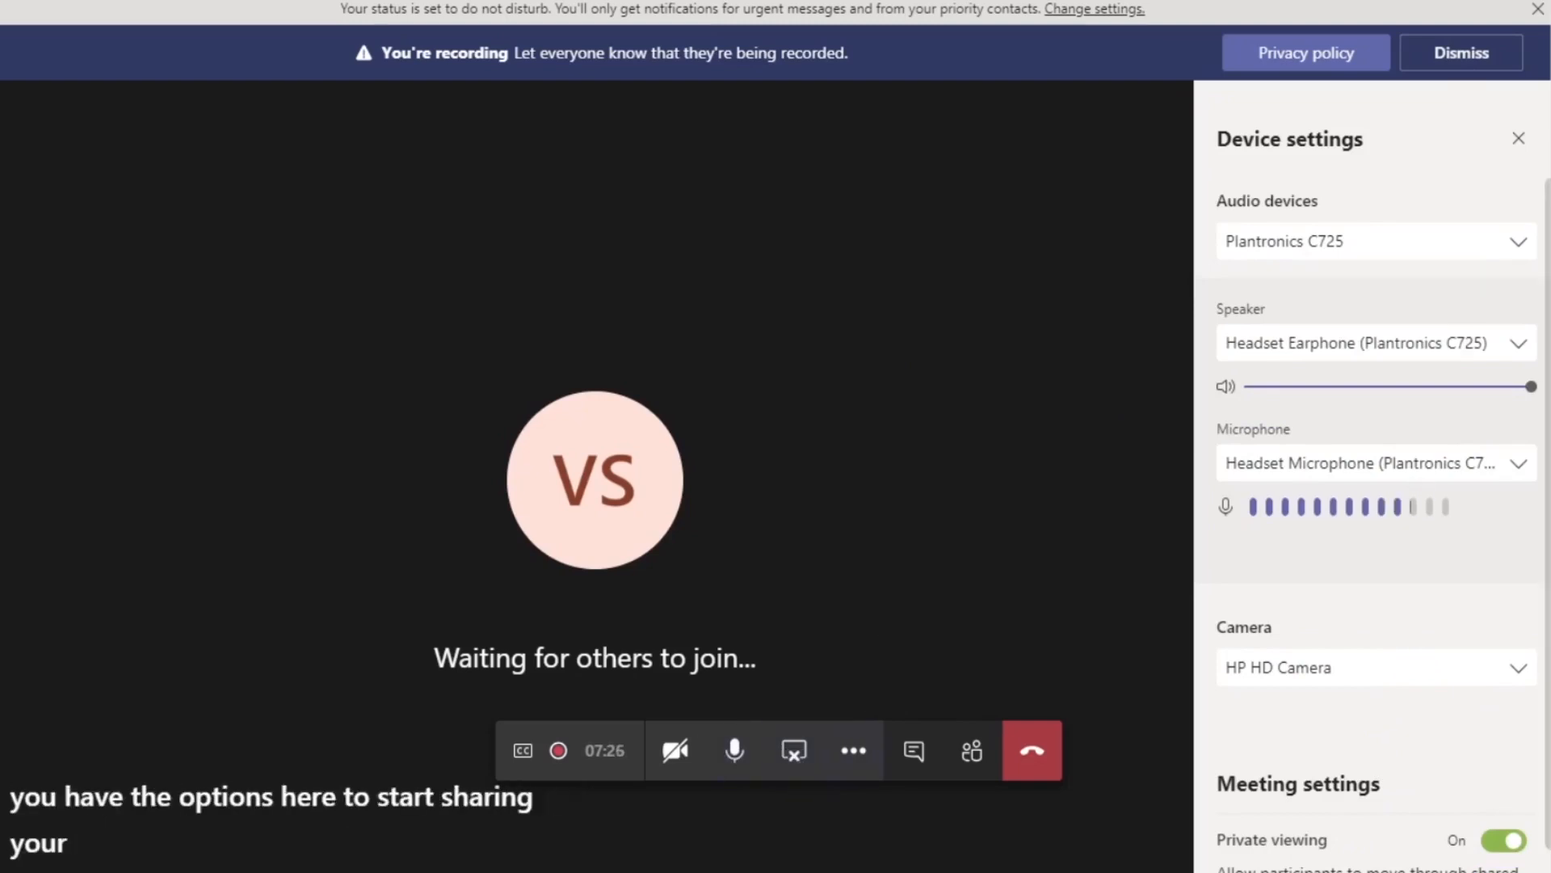
mouse_move(248, 111)
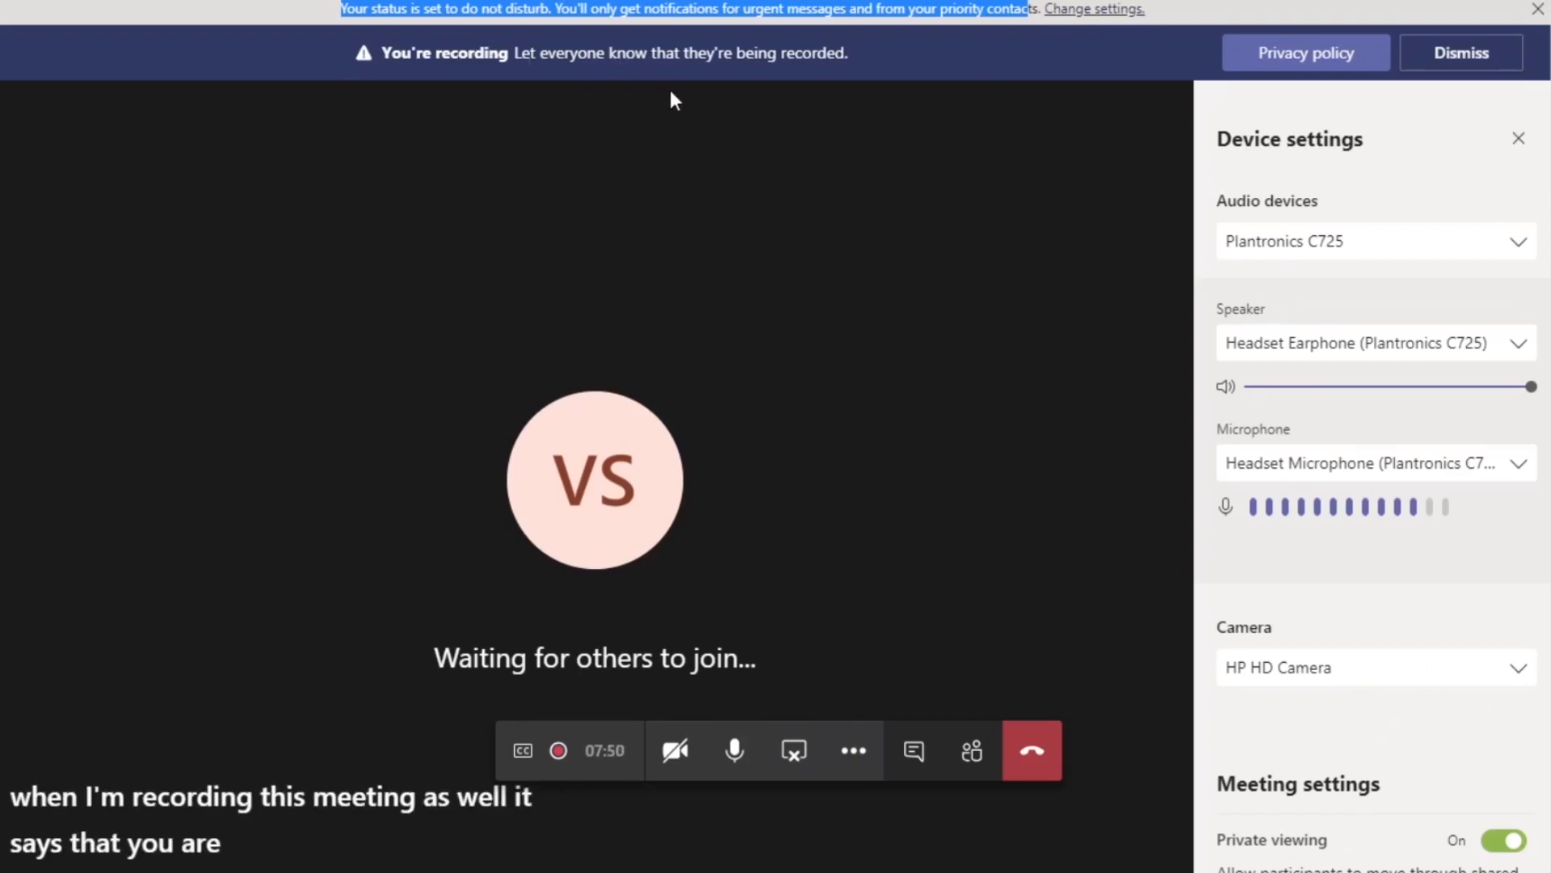
mouse_move(703, 573)
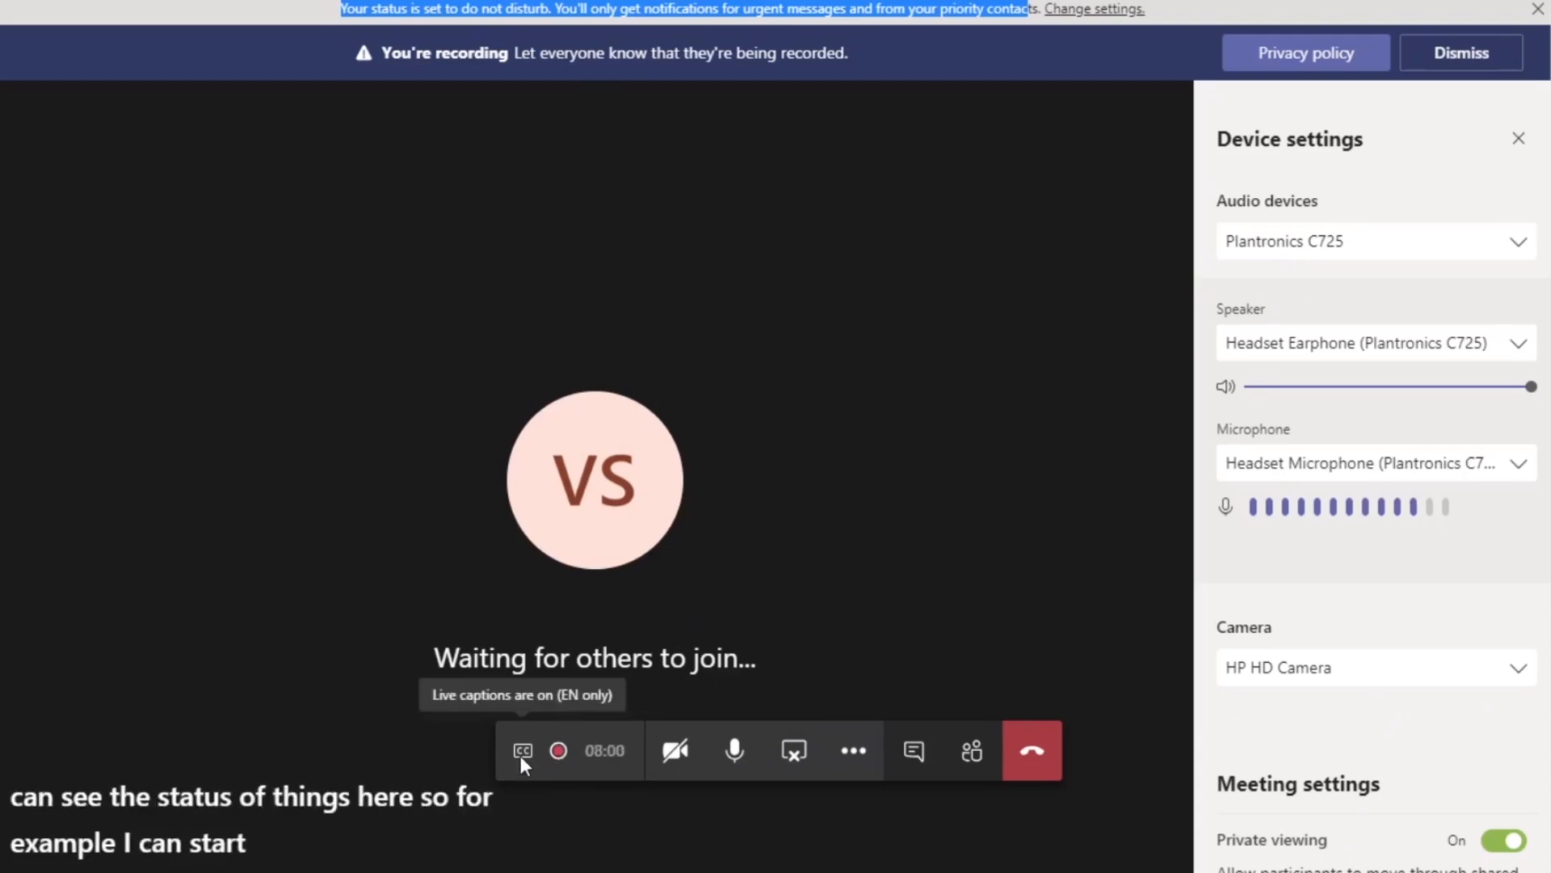
mouse_move(559, 713)
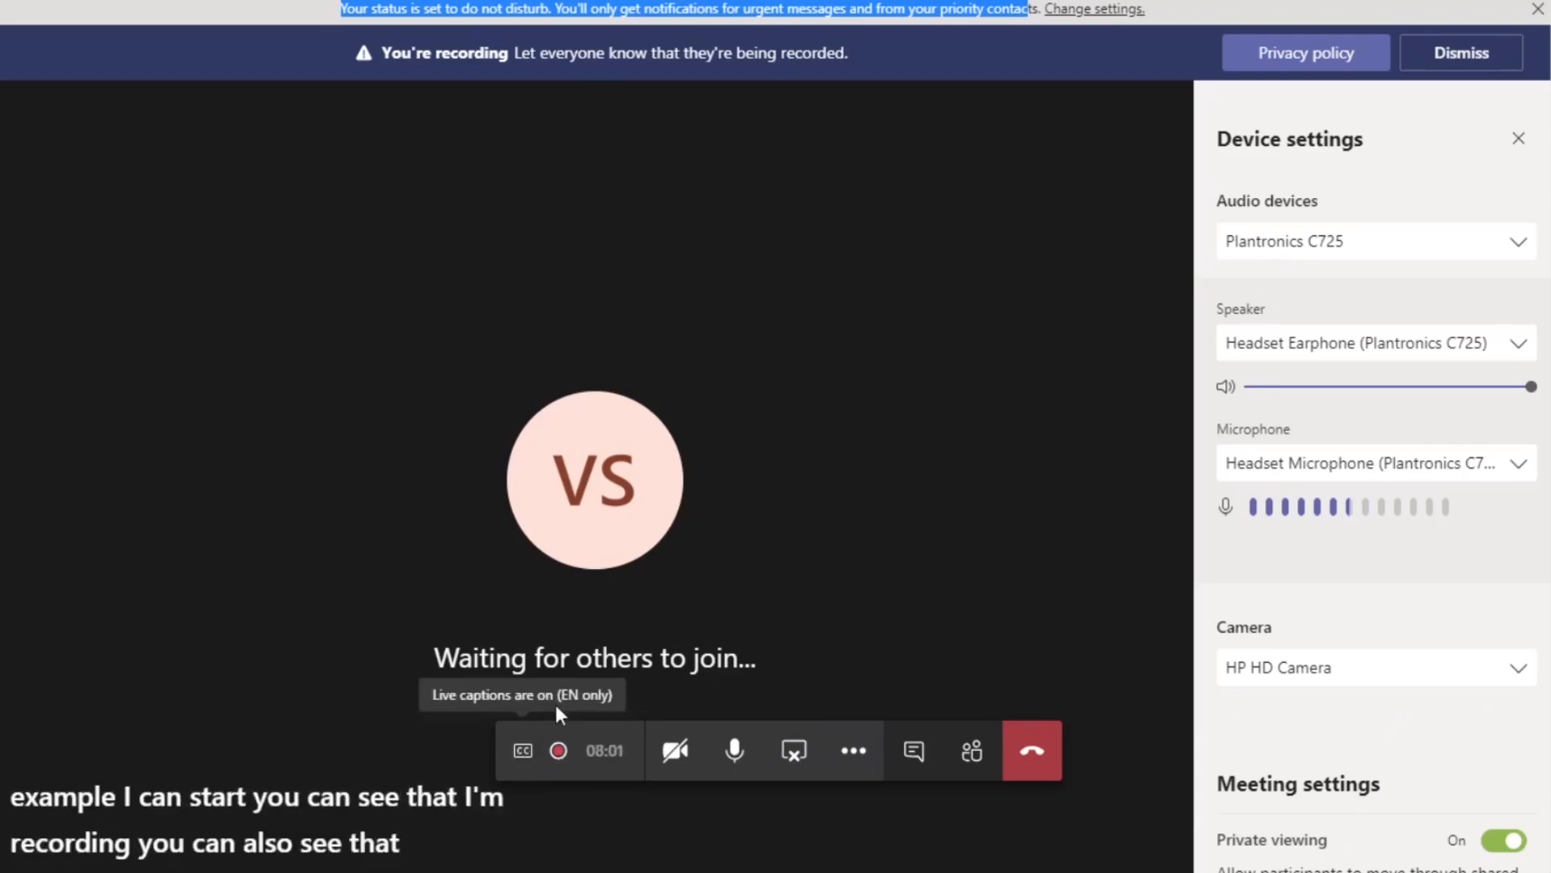